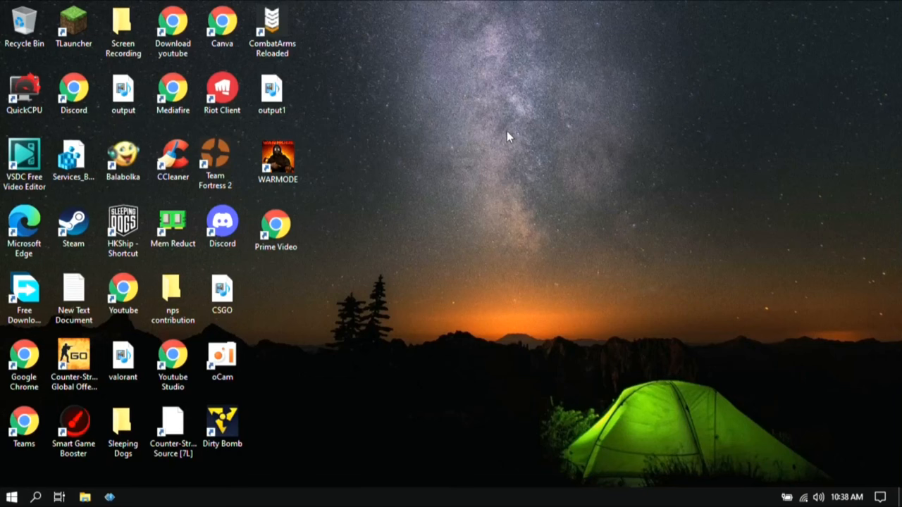
mouse_move(537, 212)
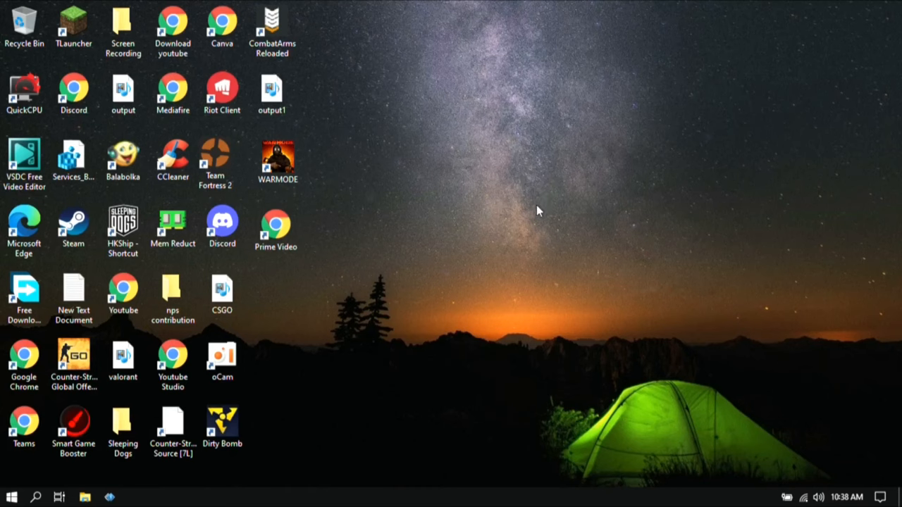
mouse_move(476, 263)
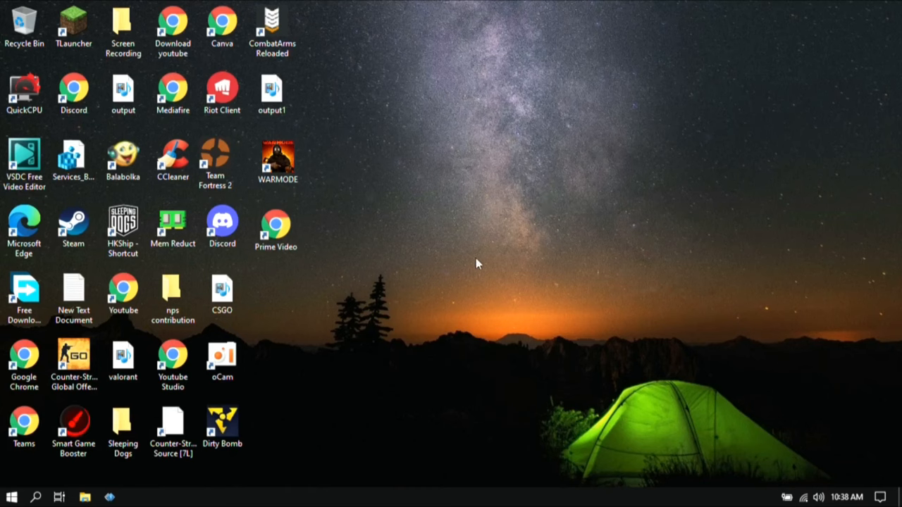
Step: Refresh the Windows desktop from its context menu
right_click(476, 264)
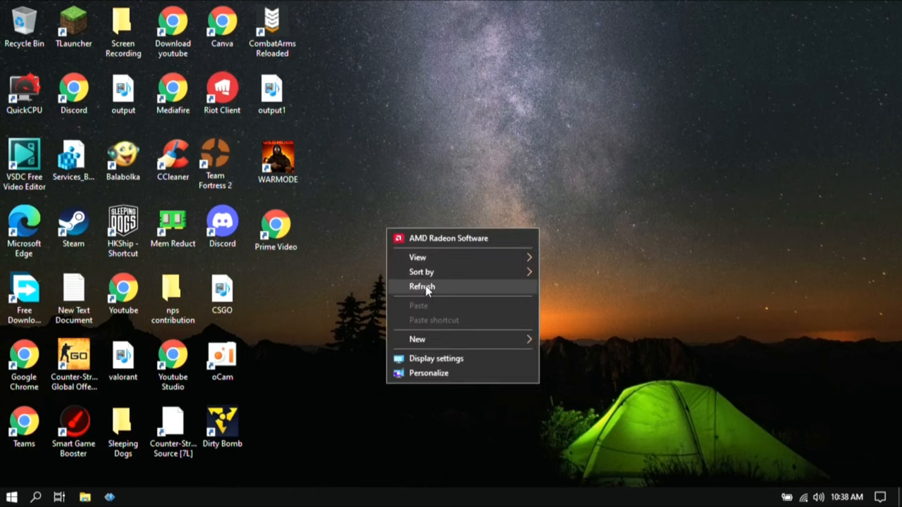
left_click(421, 286)
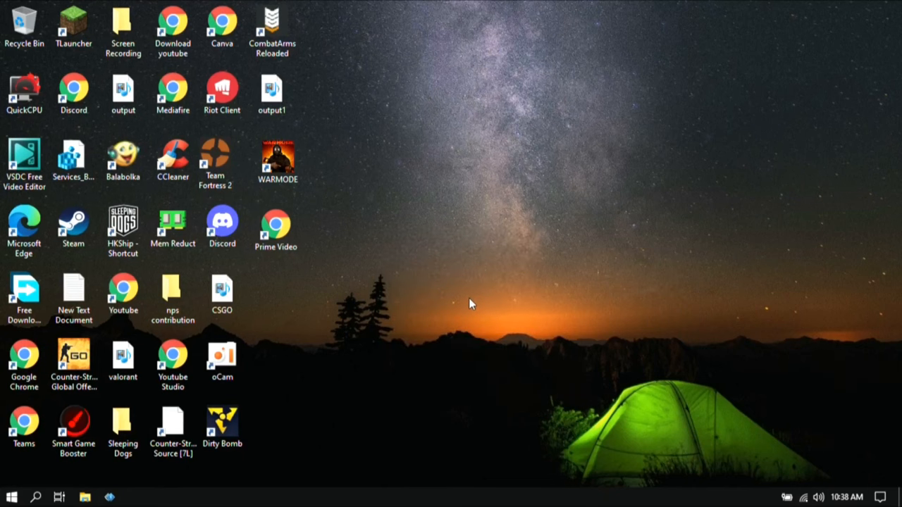
mouse_move(661, 230)
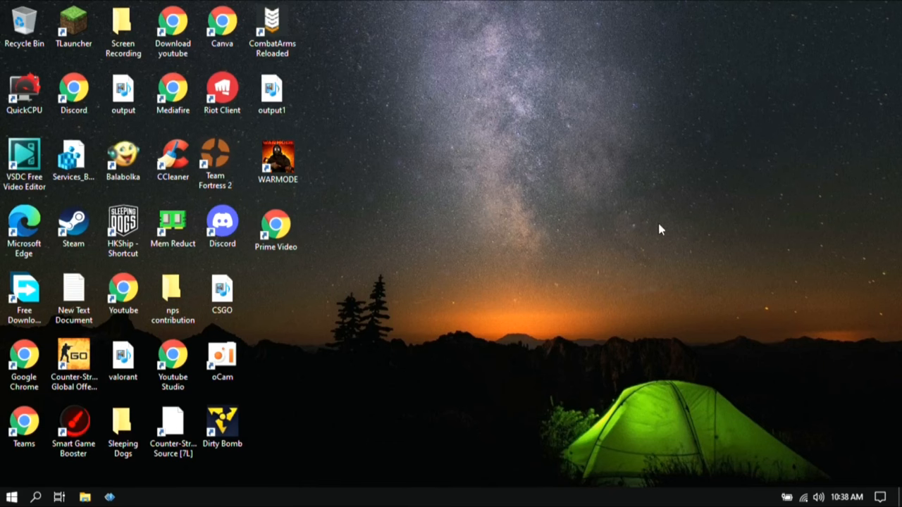
mouse_move(566, 264)
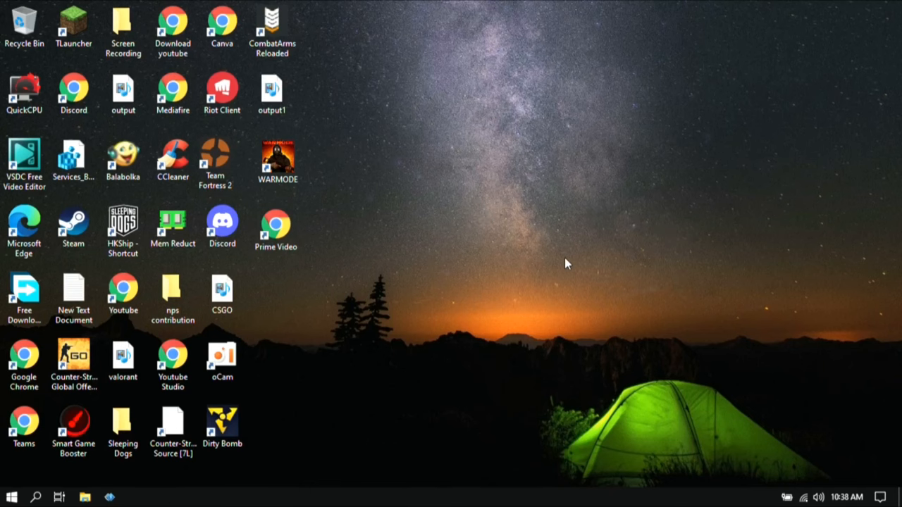
mouse_move(415, 251)
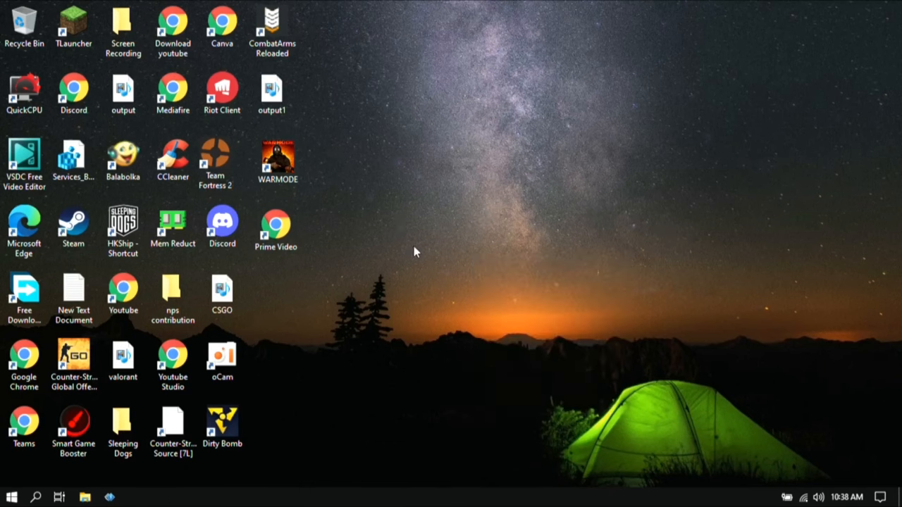
mouse_move(482, 191)
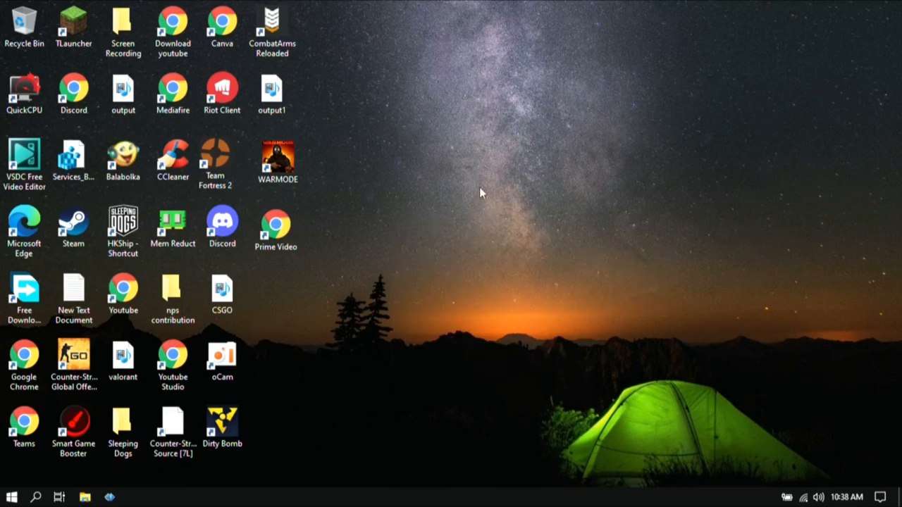
mouse_move(551, 316)
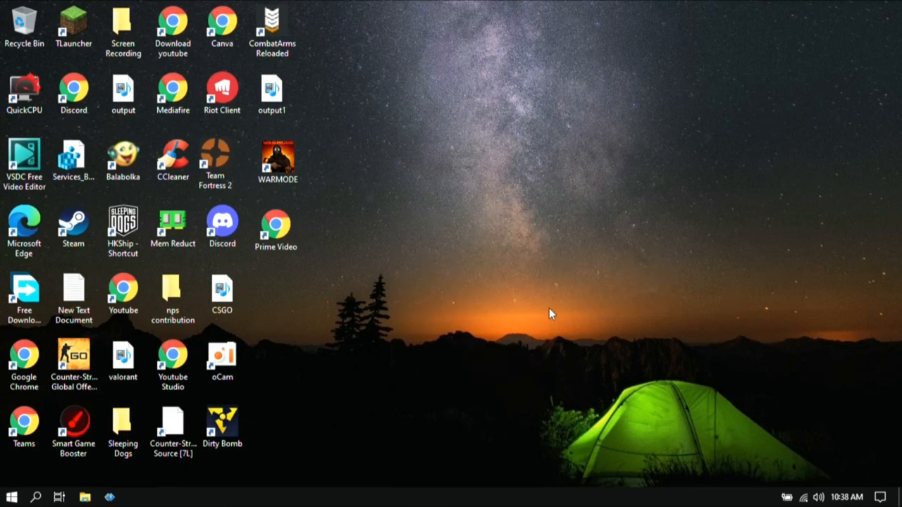
mouse_move(345, 355)
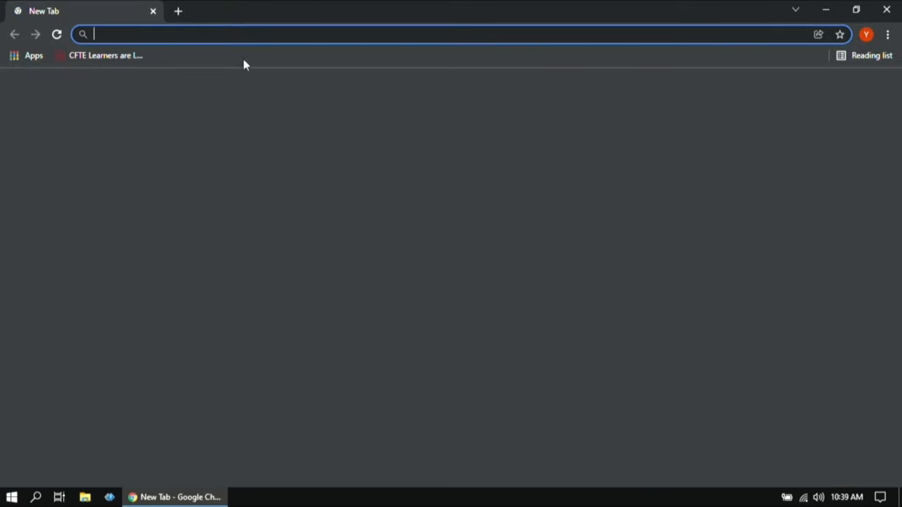
Step: Search Google for 'razer cortex' and open the official razer.com Cortex result
type("razer cortex")
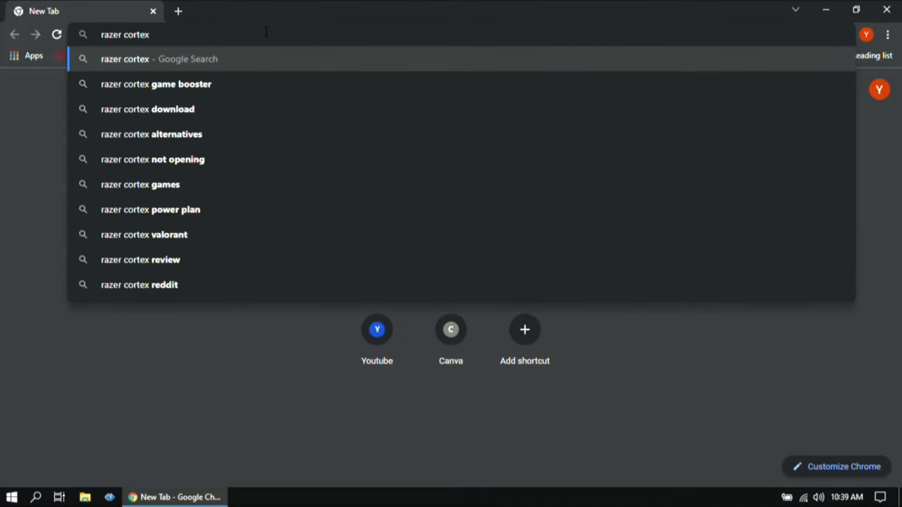
key("Return")
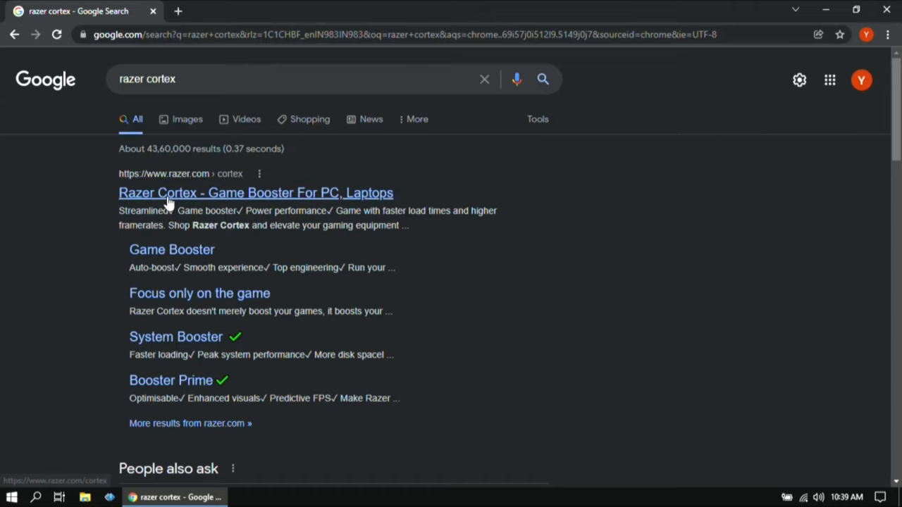
left_click(257, 191)
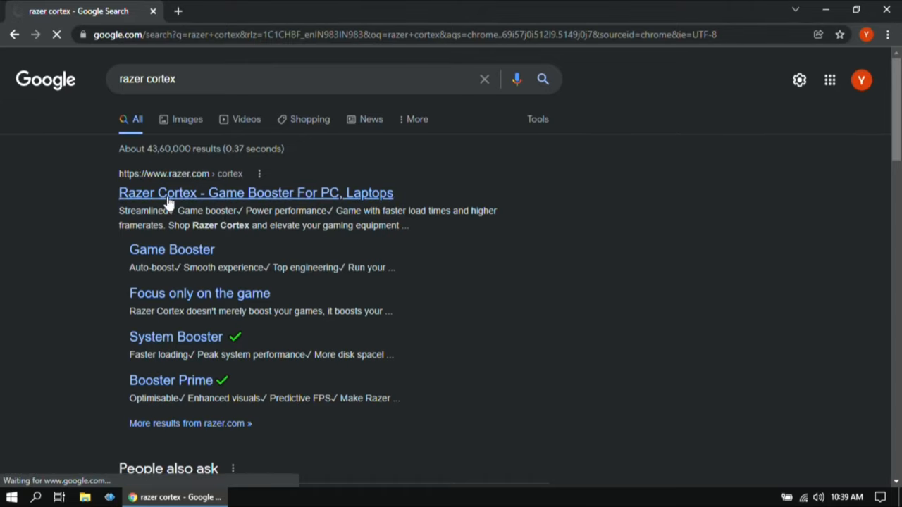
left_click(255, 191)
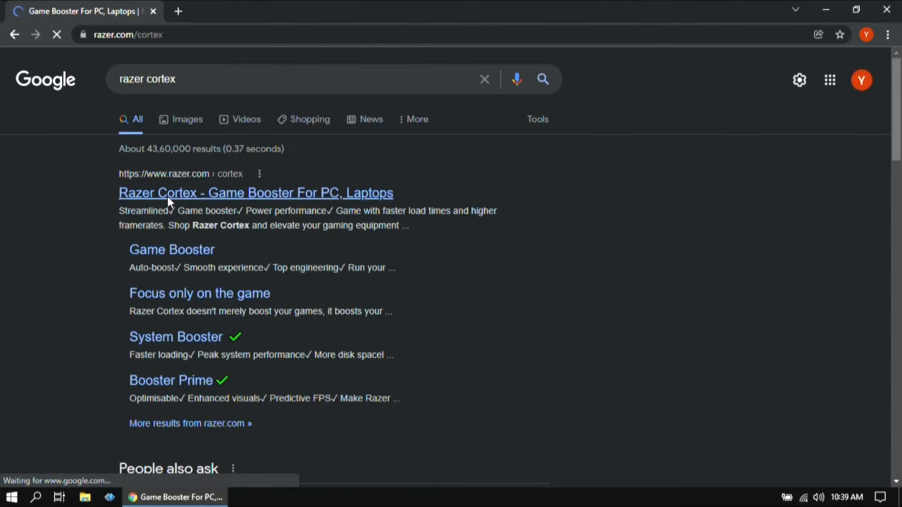
Step: Accept the Razer policy notice and download the Razer Cortex installer
left_click(256, 192)
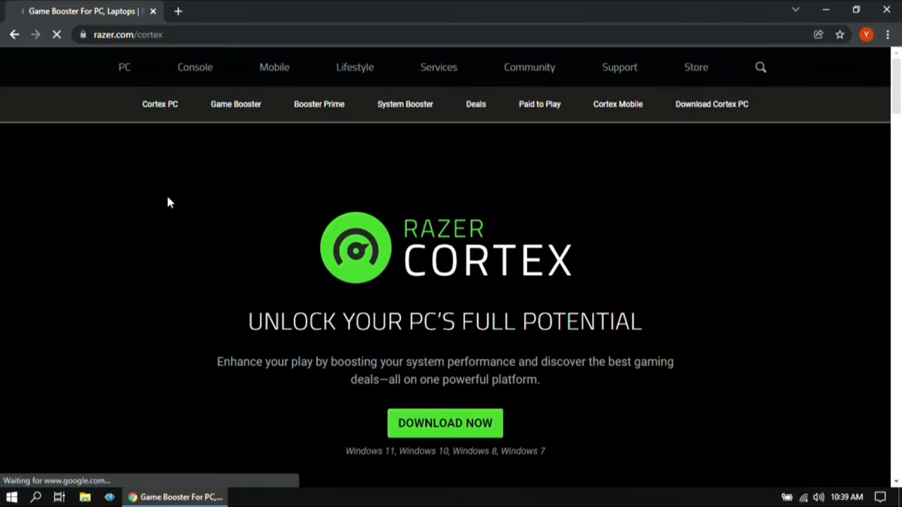
mouse_move(496, 179)
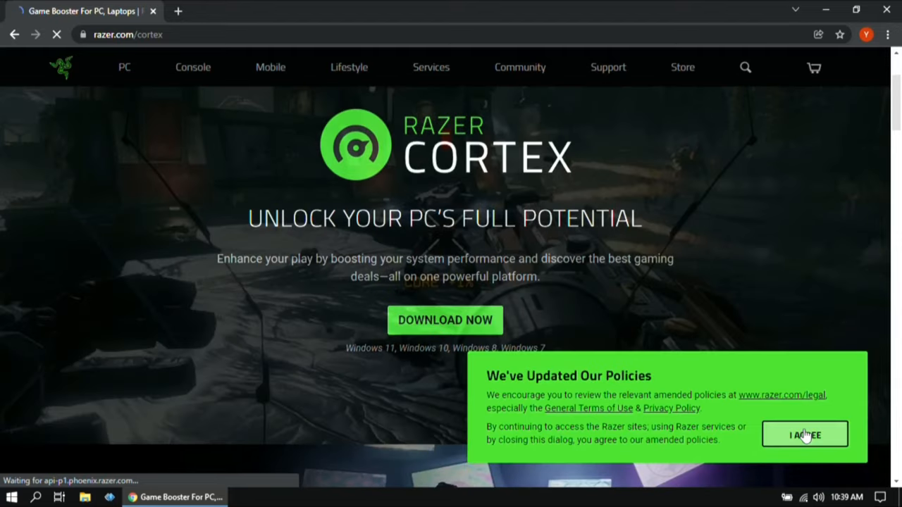
left_click(805, 434)
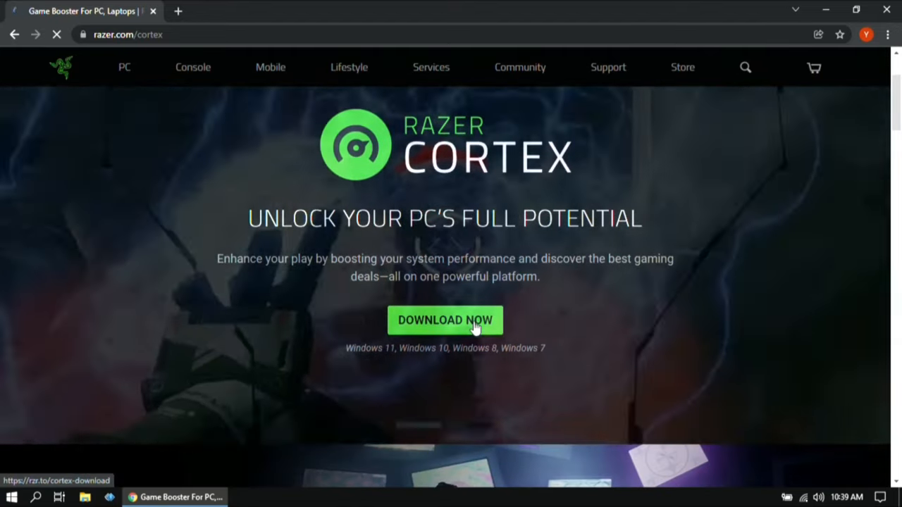
left_click(446, 319)
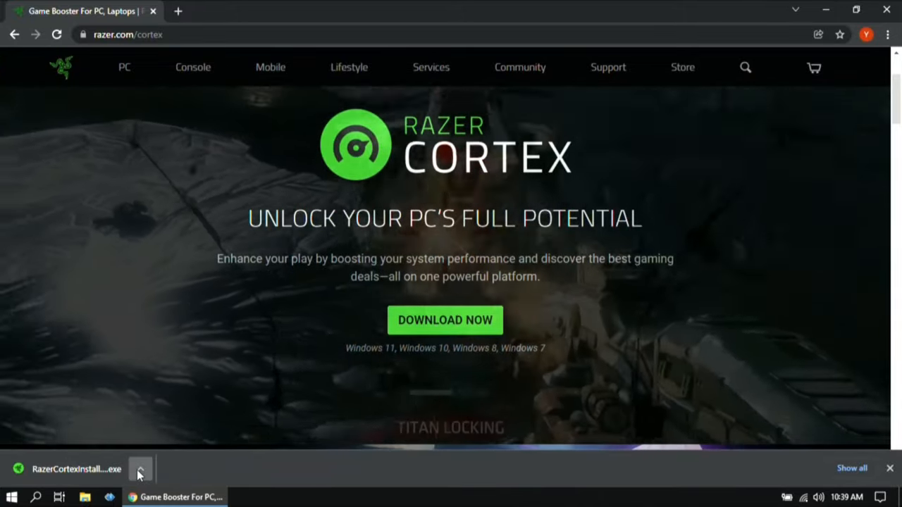
Step: Launch the downloaded Razer Cortex installer from Chrome's download bar
left_click(140, 468)
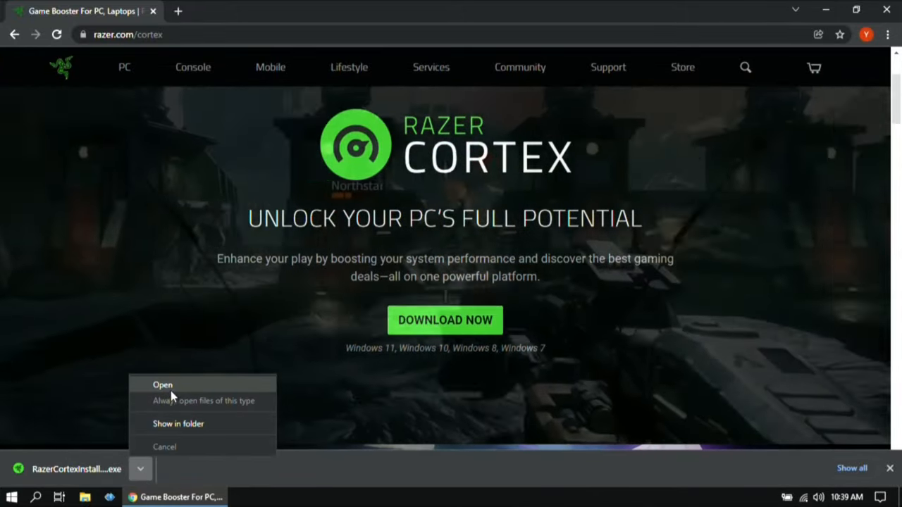
left_click(162, 384)
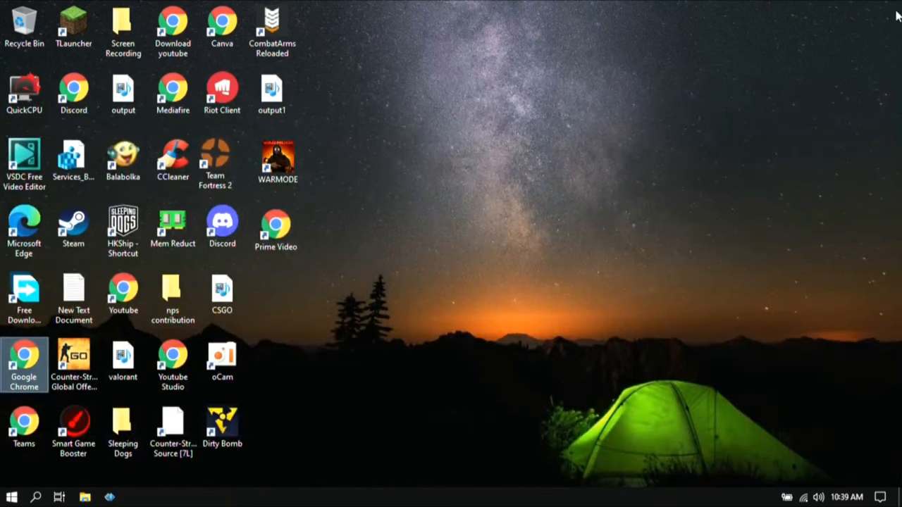
Step: Wait for the Razer Gaming Software installer to load with Razer Cortex selected
right_click(595, 186)
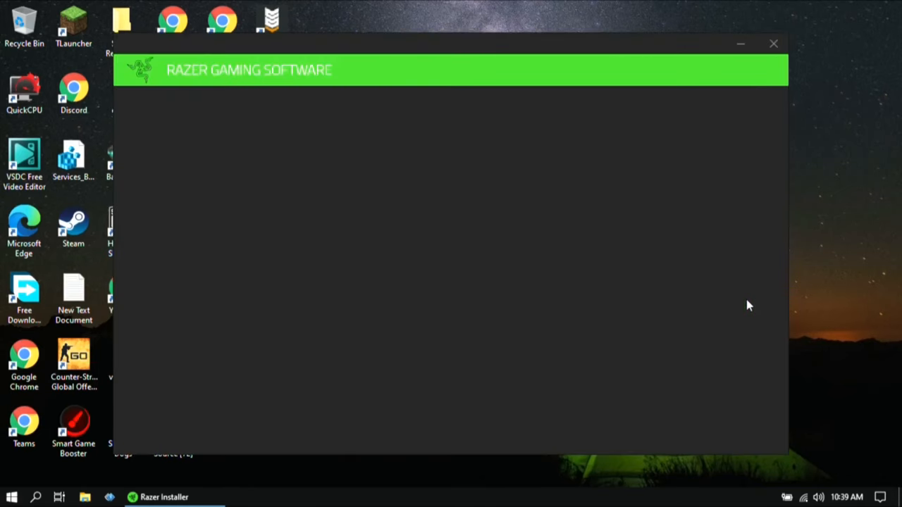
mouse_move(766, 294)
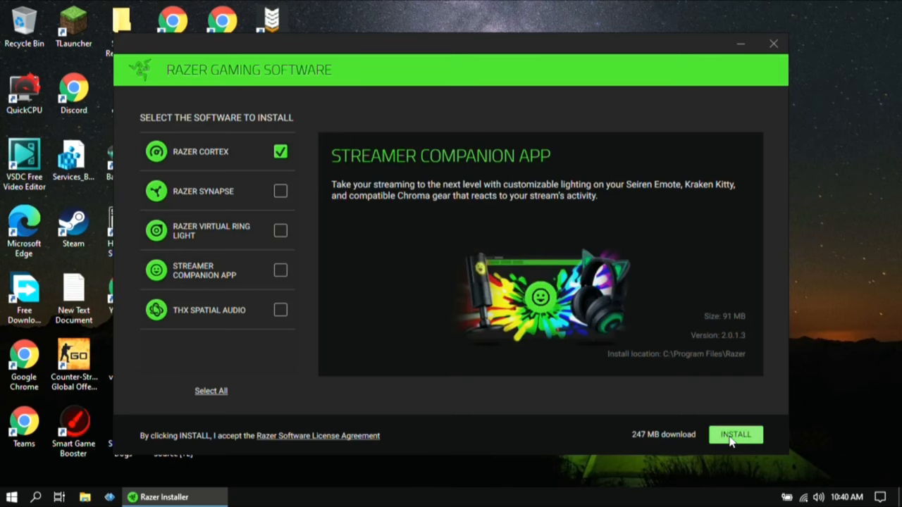
Step: Start the Razer Cortex installation and browse the feature slides while it downloads
left_click(736, 434)
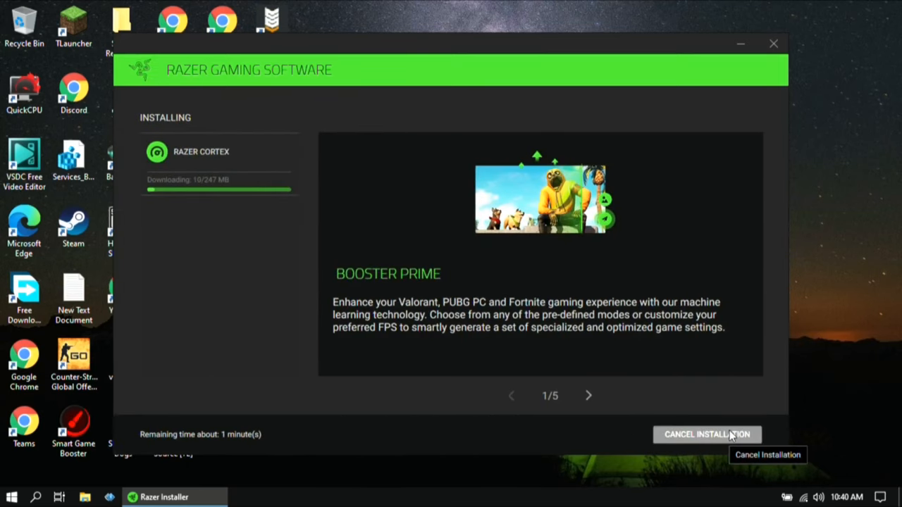
mouse_move(712, 380)
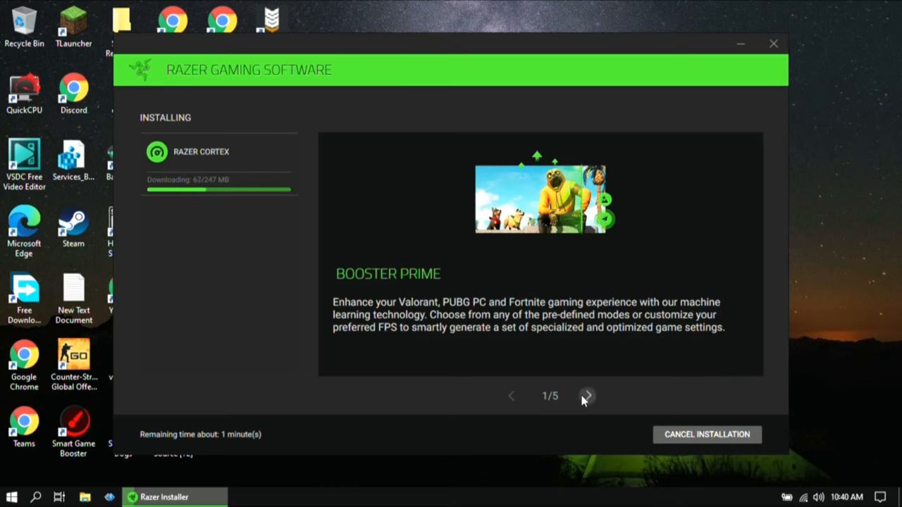
left_click(586, 395)
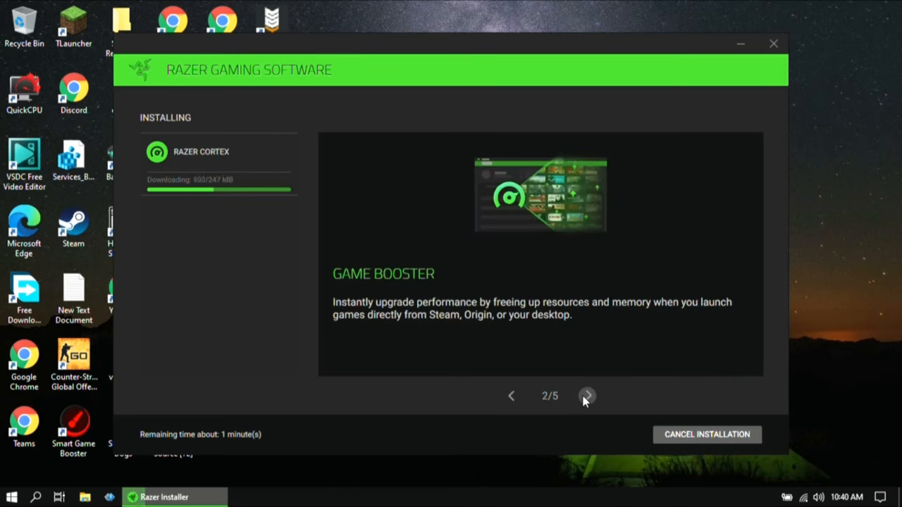
left_click(586, 396)
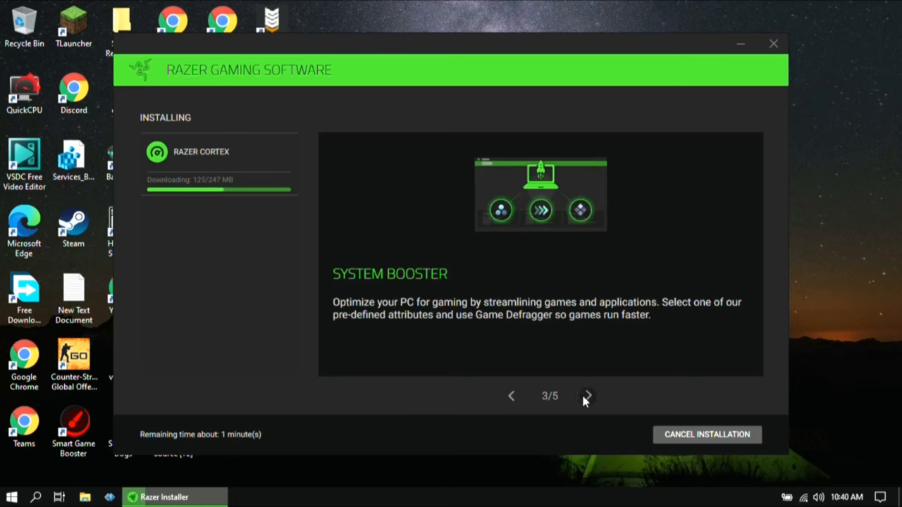
left_click(586, 395)
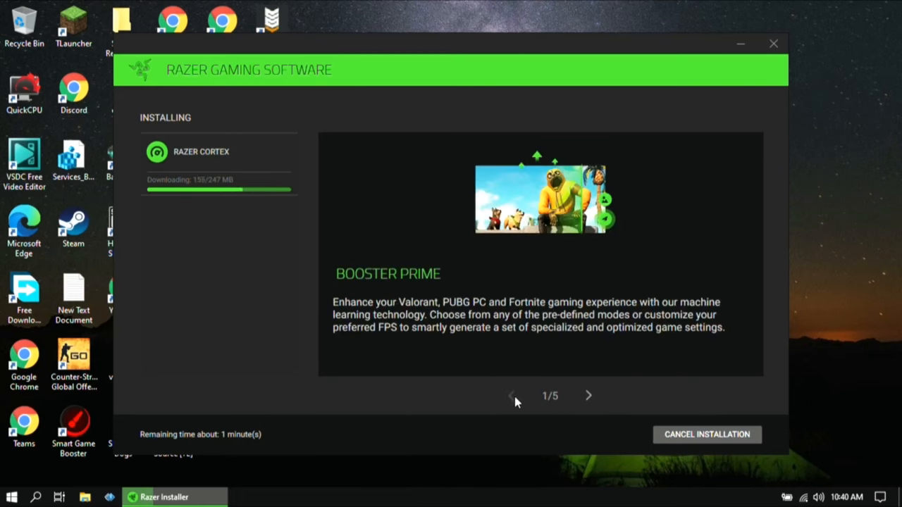
mouse_move(548, 398)
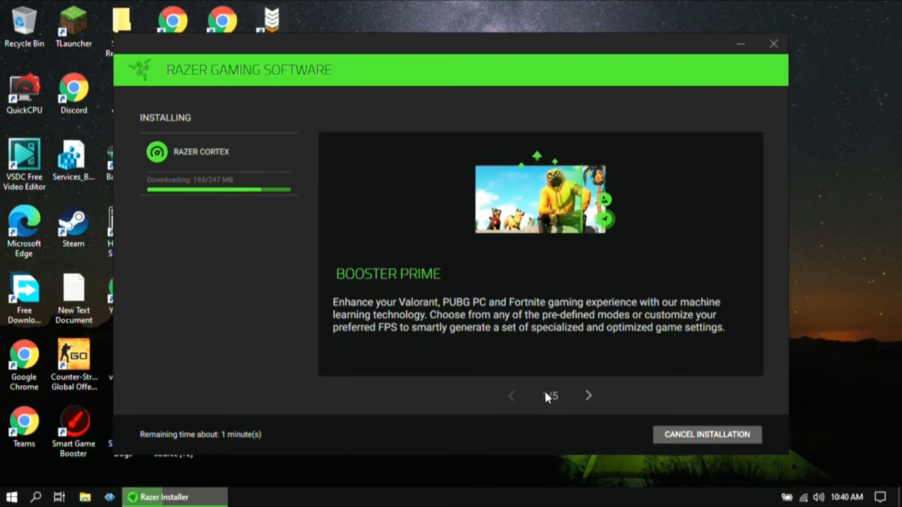
mouse_move(237, 331)
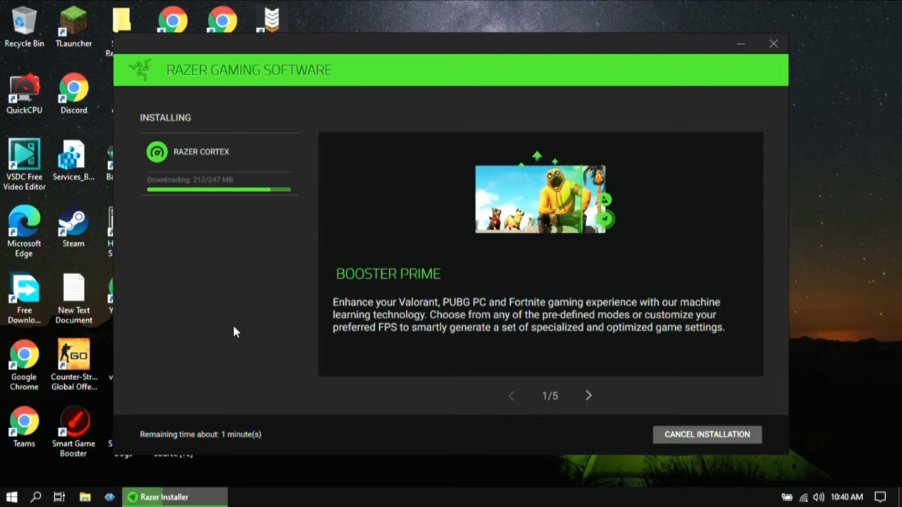
mouse_move(555, 118)
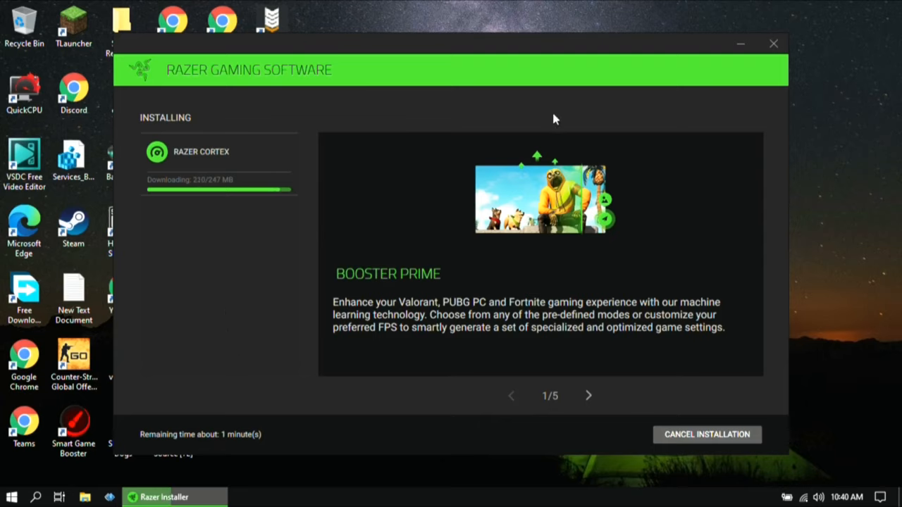
left_click(589, 395)
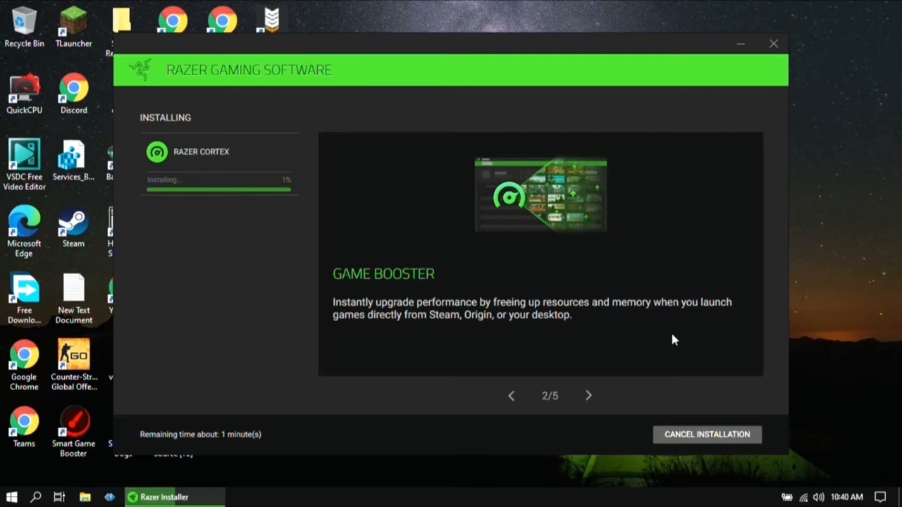
mouse_move(617, 359)
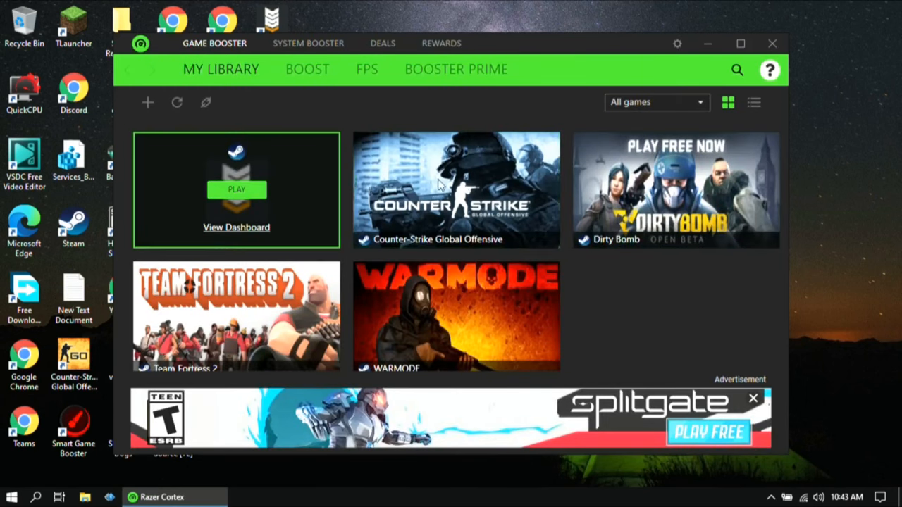
mouse_move(457, 317)
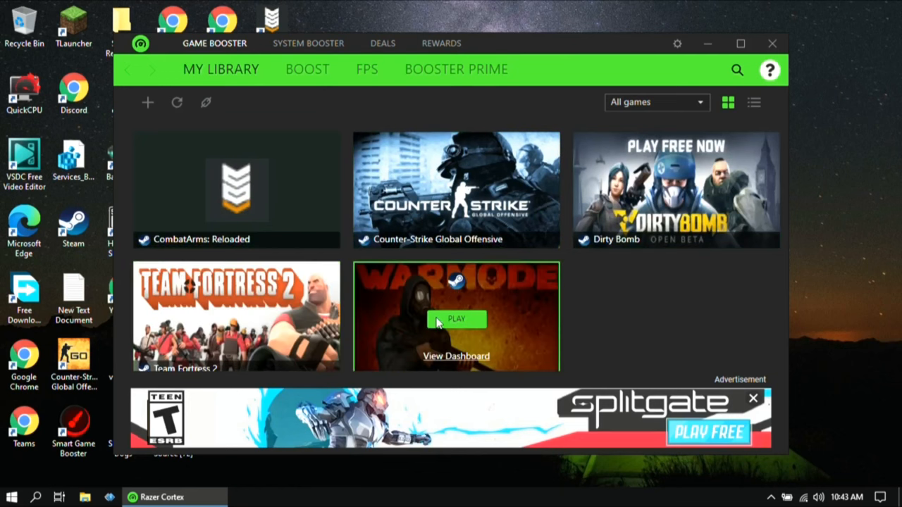
mouse_move(327, 213)
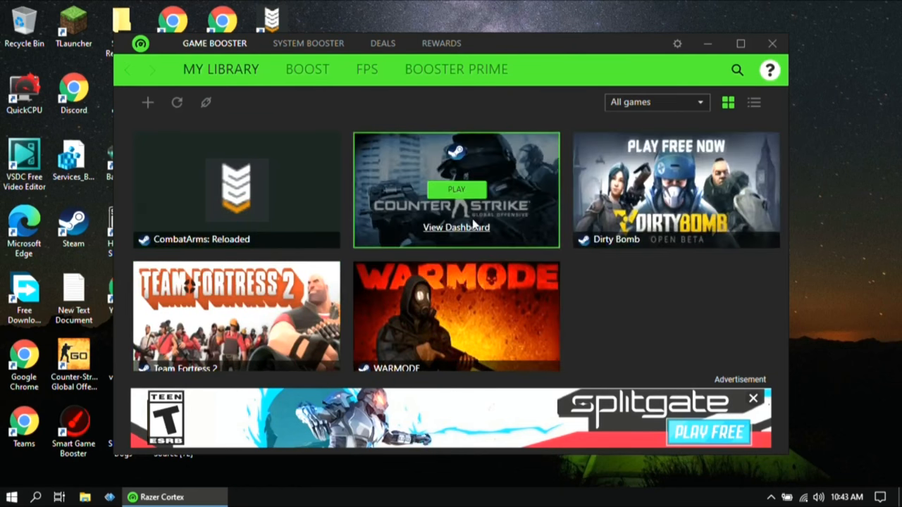
mouse_move(316, 116)
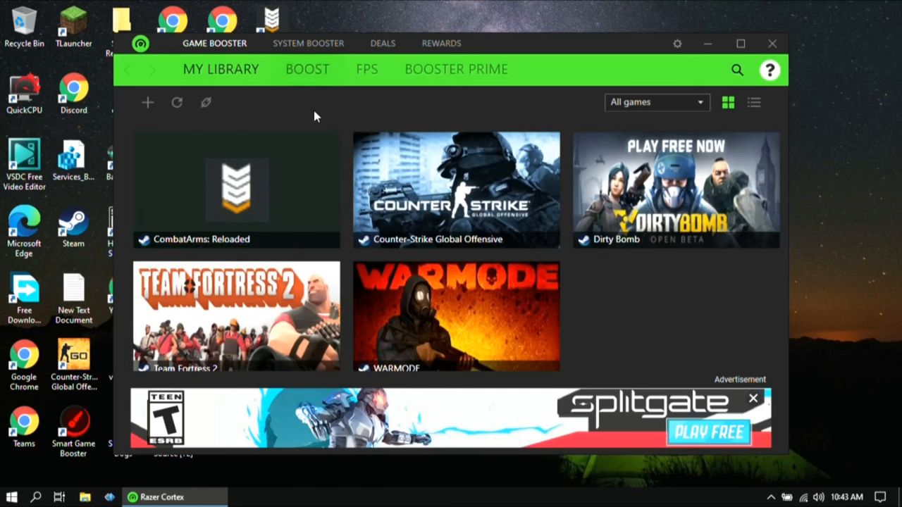
mouse_move(268, 108)
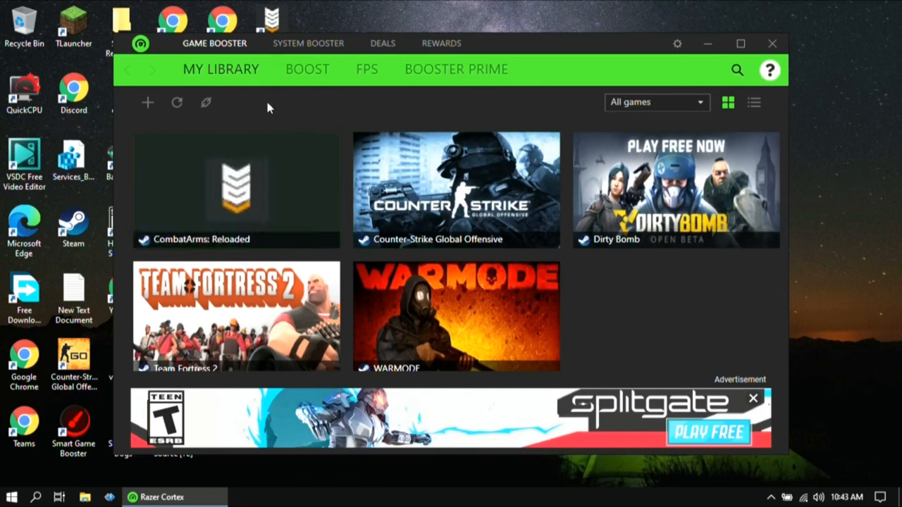
mouse_move(288, 104)
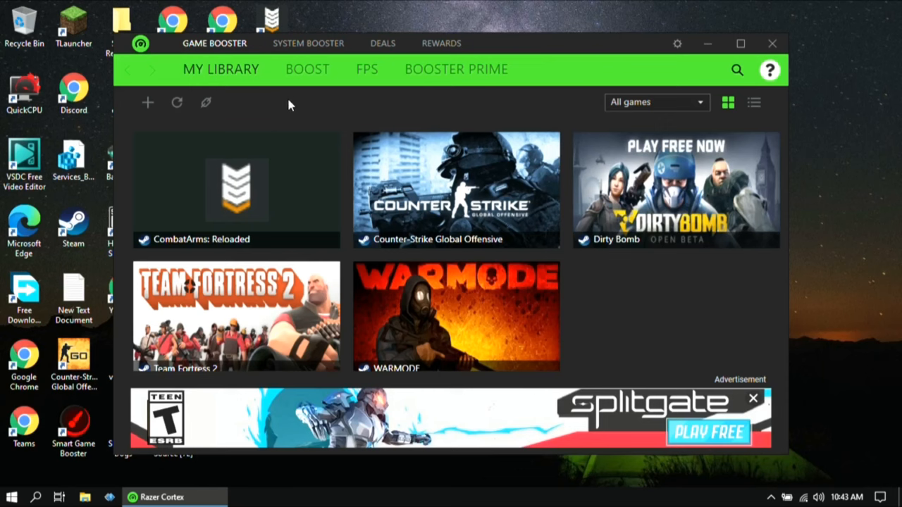
Step: Close the Splitgate advertisement under My Library and go to the Boost page
left_click(753, 397)
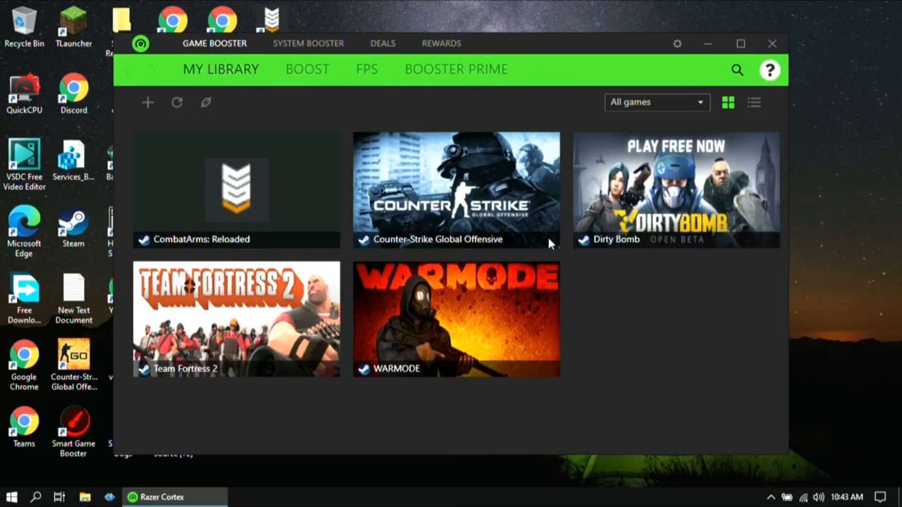
left_click(307, 69)
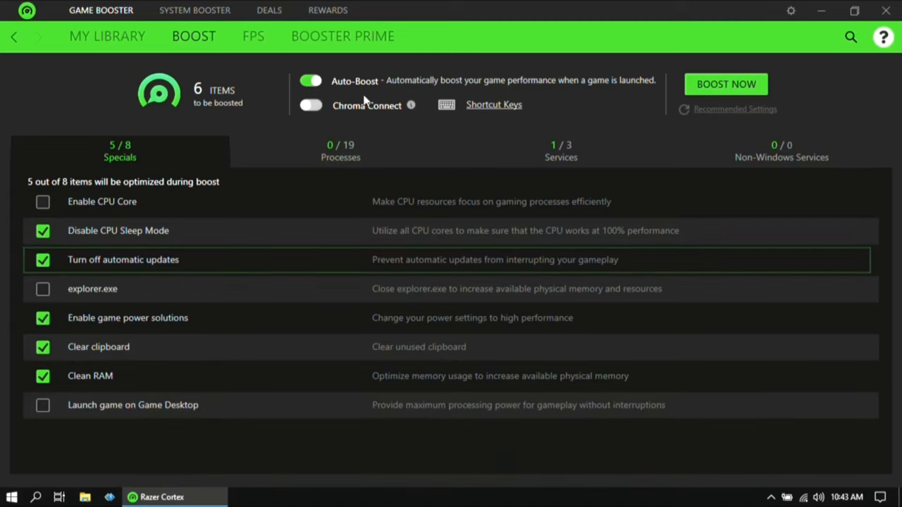
mouse_move(196, 74)
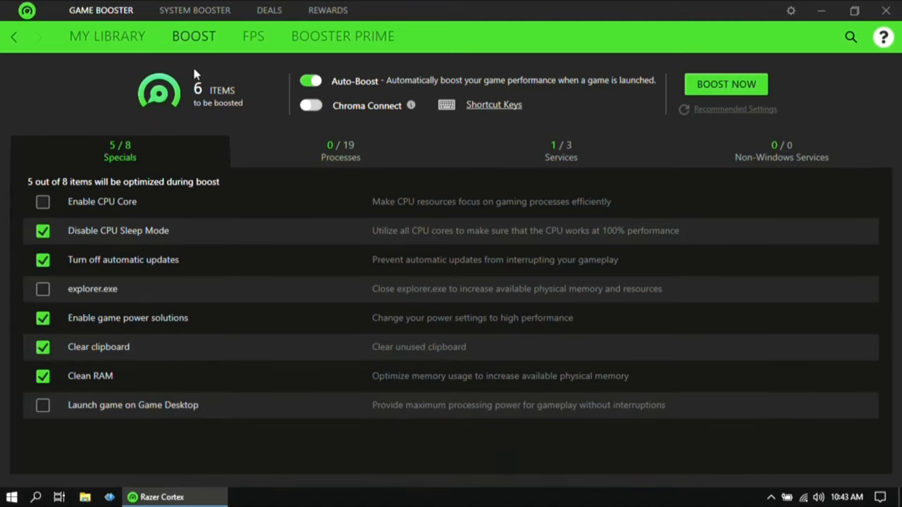
mouse_move(177, 164)
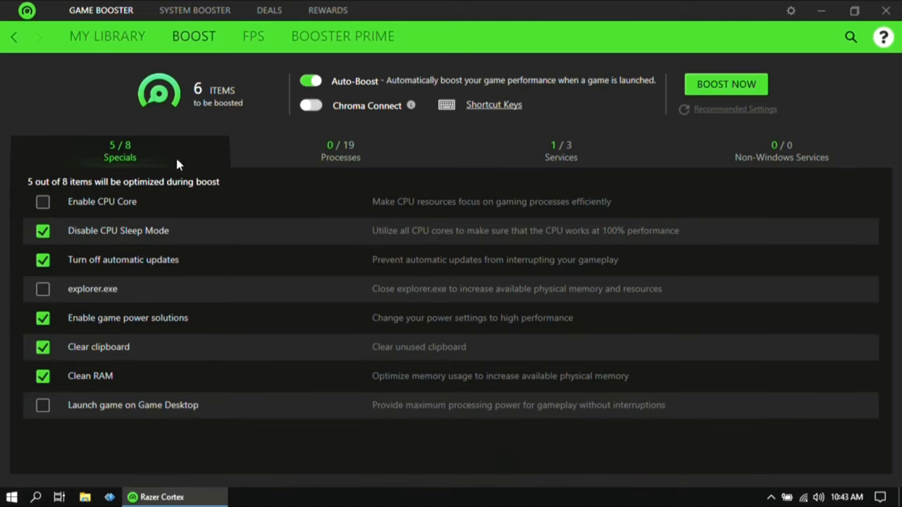
Step: Enable CPU Core focus, closing explorer.exe and Game Desktop launching under Specials, confirming the dialog
left_click(42, 201)
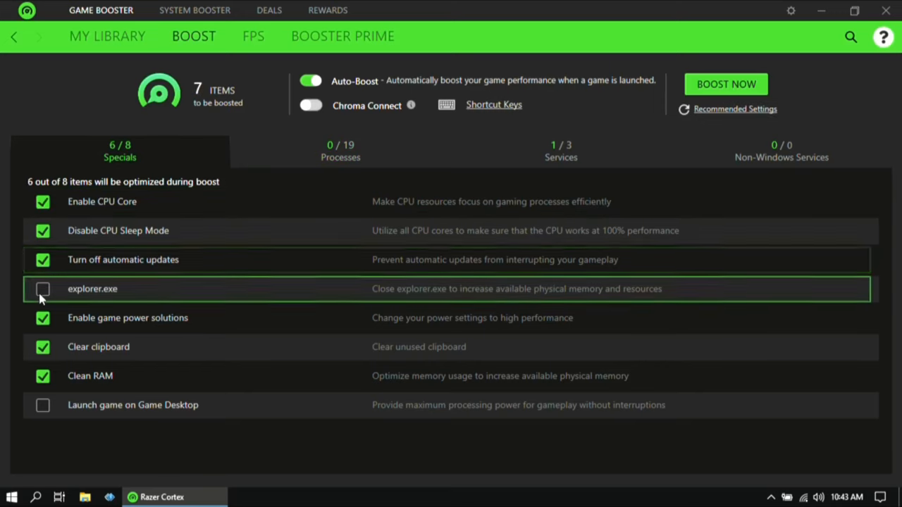
left_click(43, 288)
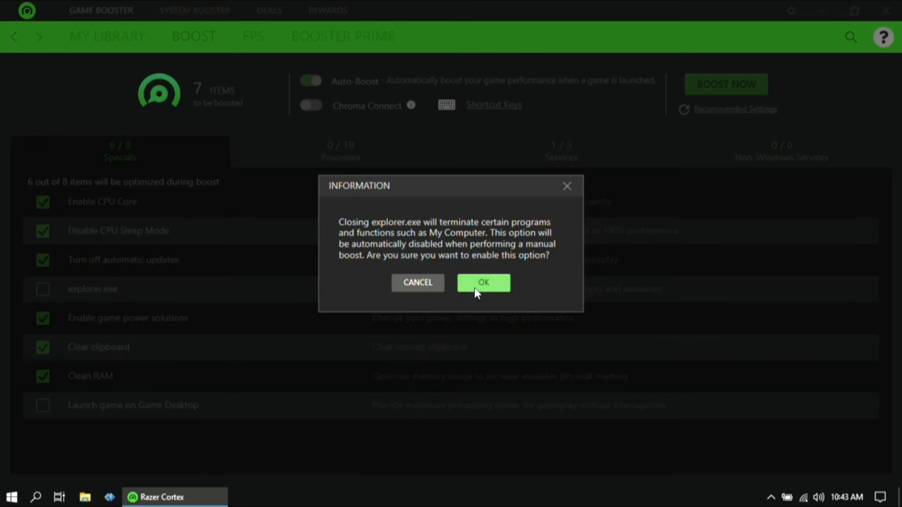
left_click(483, 282)
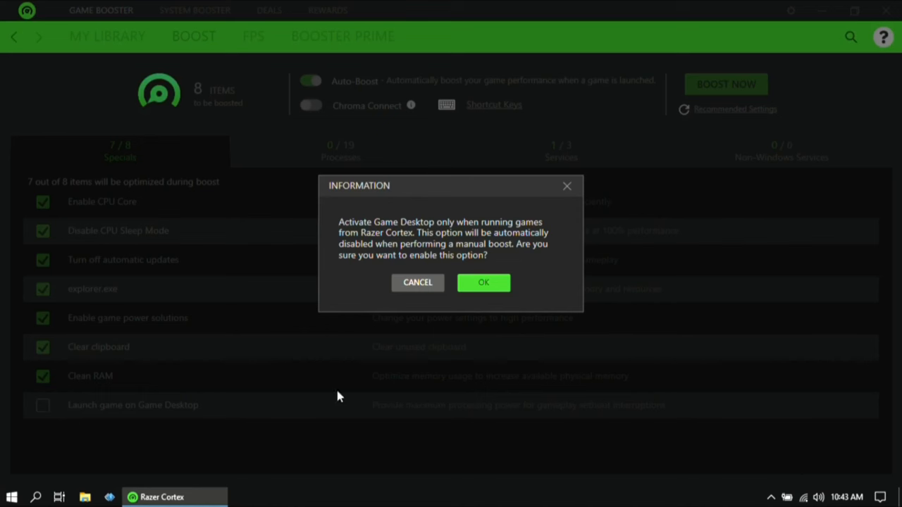
left_click(484, 282)
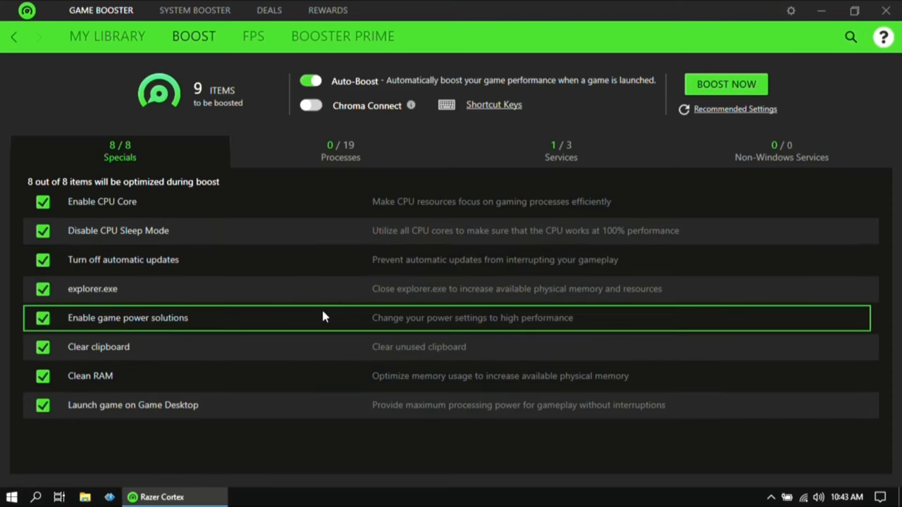
mouse_move(298, 186)
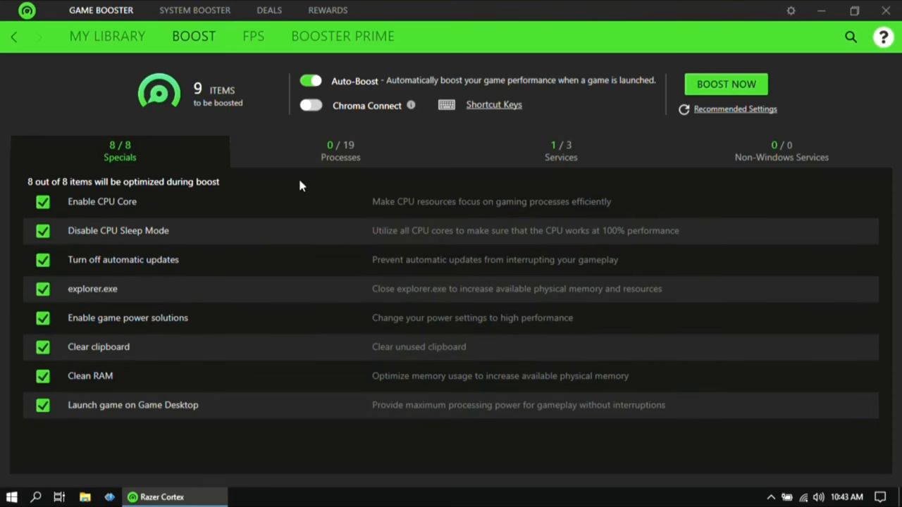
mouse_move(282, 107)
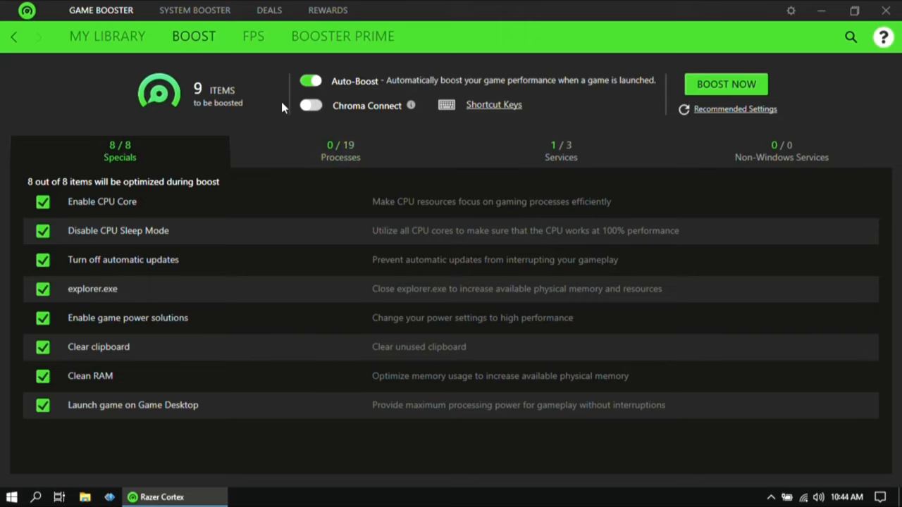
mouse_move(561, 151)
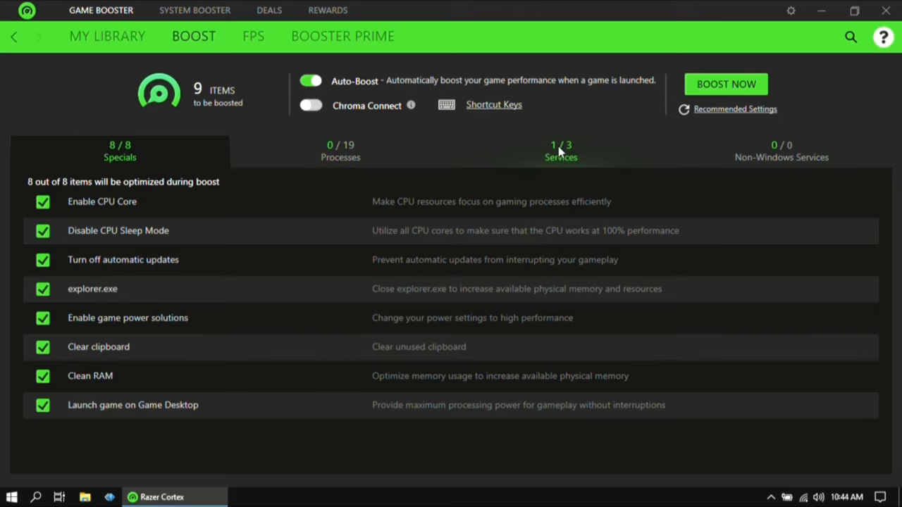
Step: Include SSDPSRV and TabletInputService under Services so all three services are boosted
left_click(561, 151)
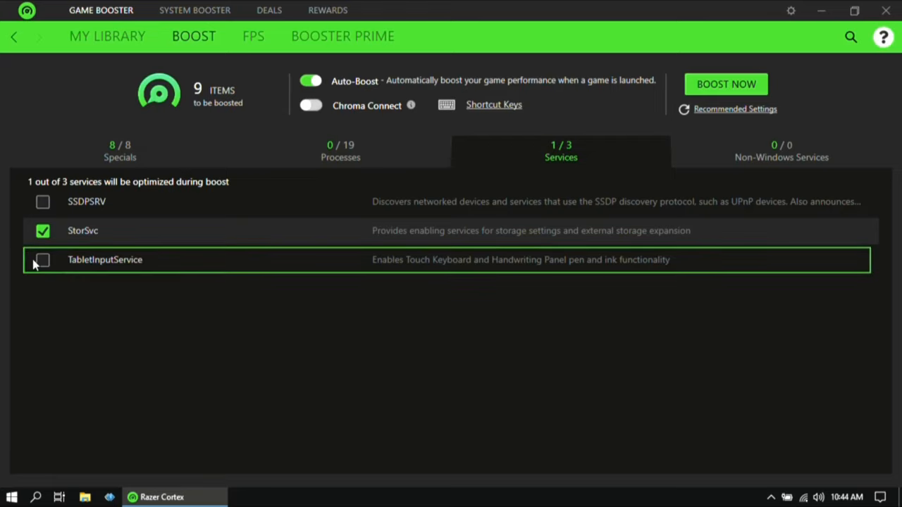
left_click(43, 201)
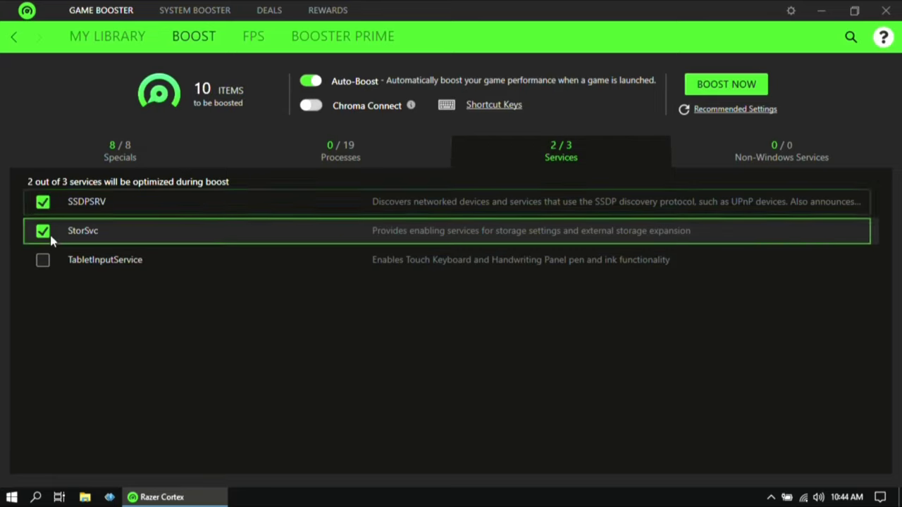
left_click(42, 259)
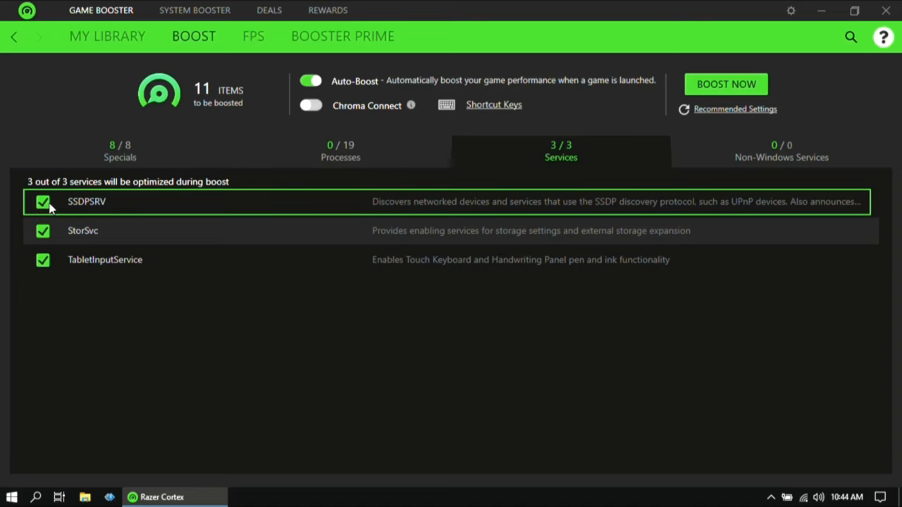
left_click(120, 149)
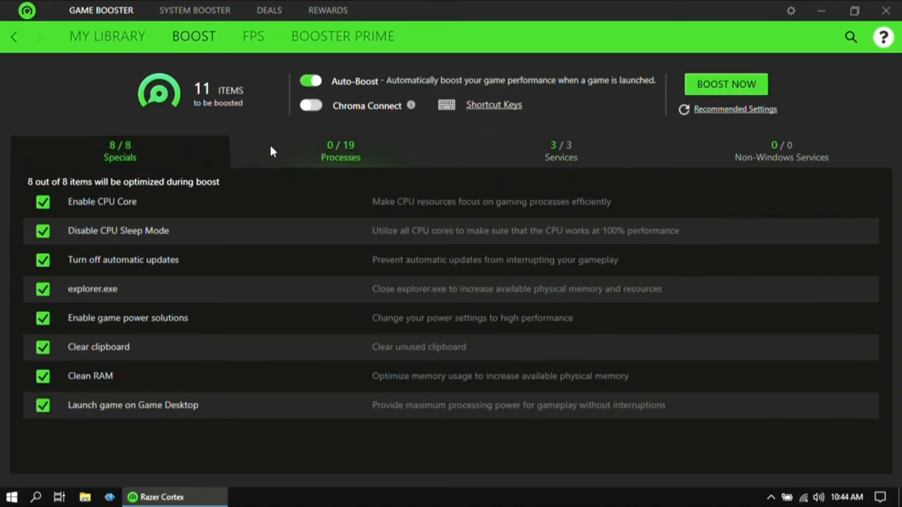
Step: Review the Processes list without adding any, then re-enable CPU Core focusing under Specials
left_click(341, 149)
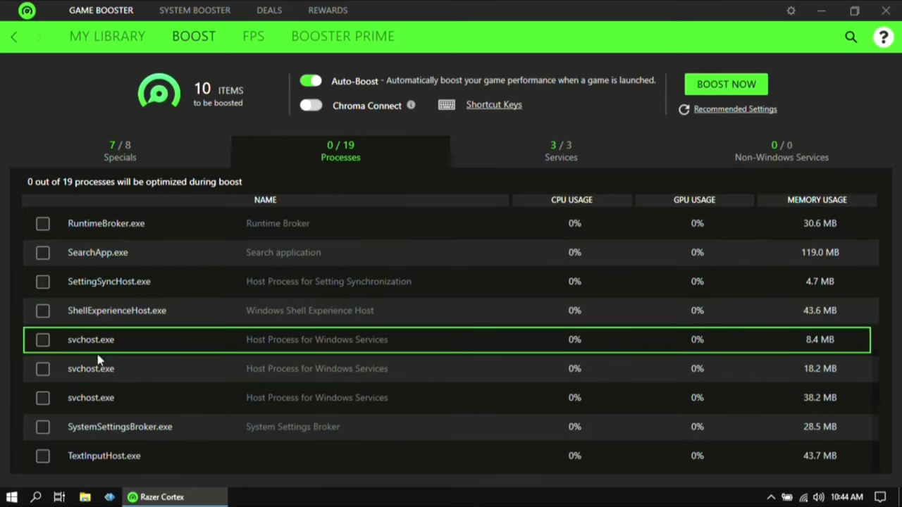
scroll("up", 3)
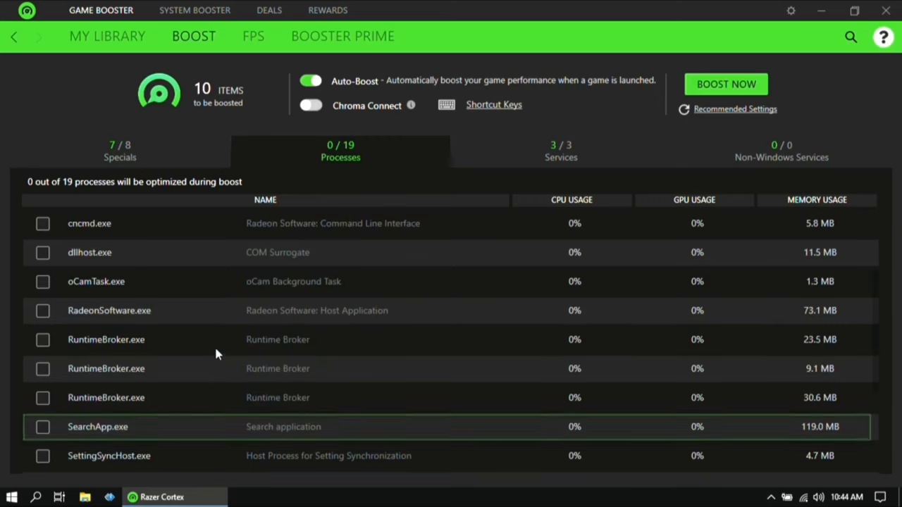
scroll("up", 3)
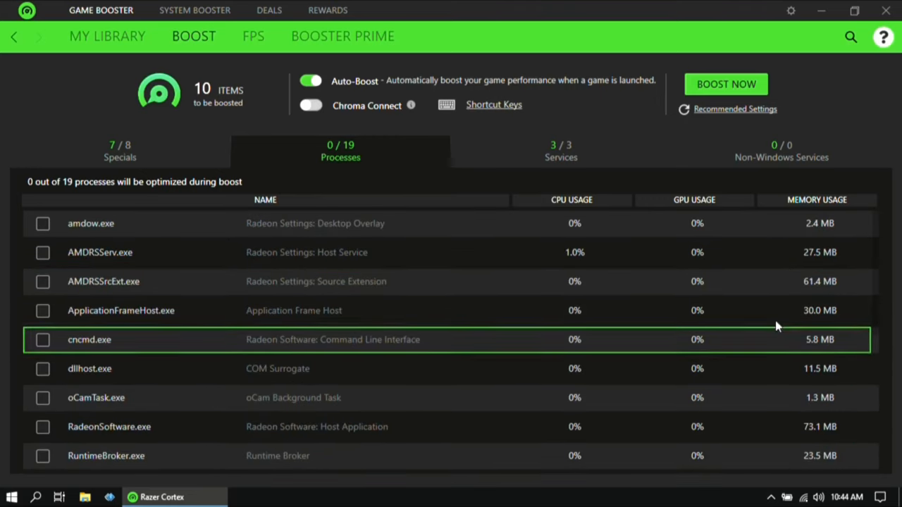
mouse_move(440, 372)
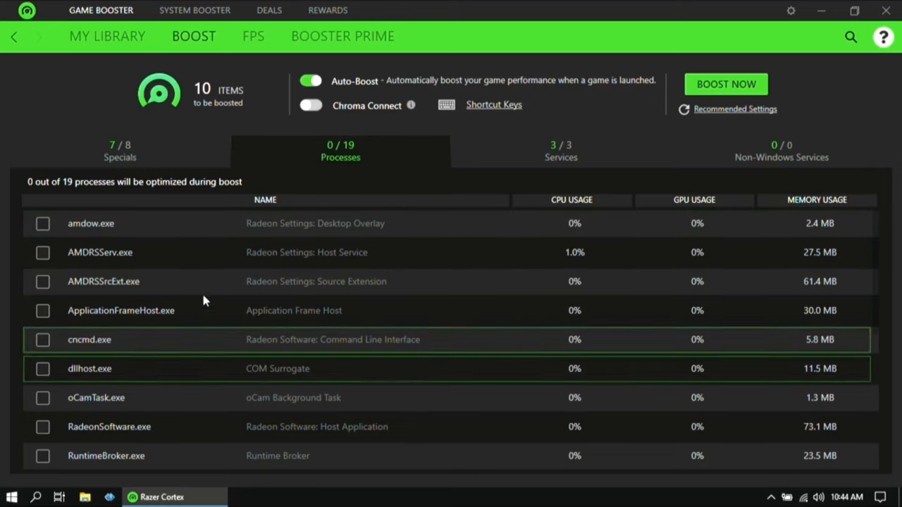
left_click(120, 151)
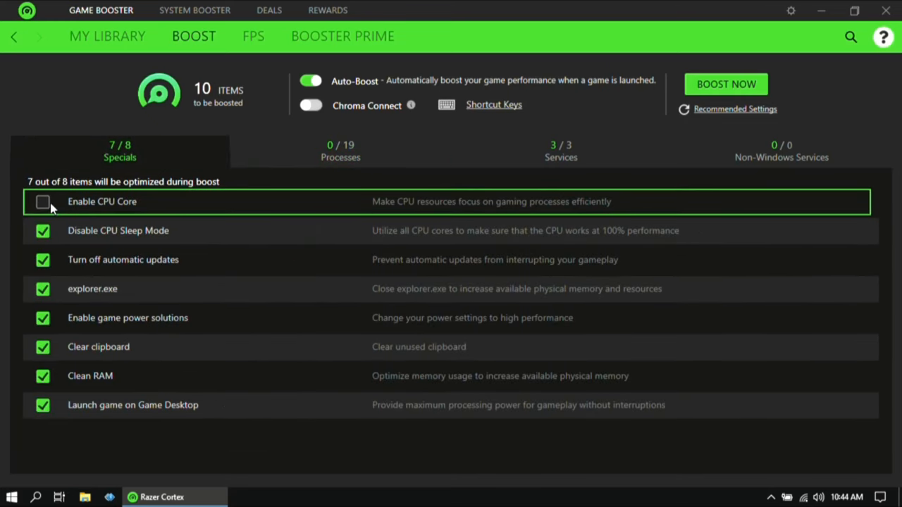
left_click(42, 202)
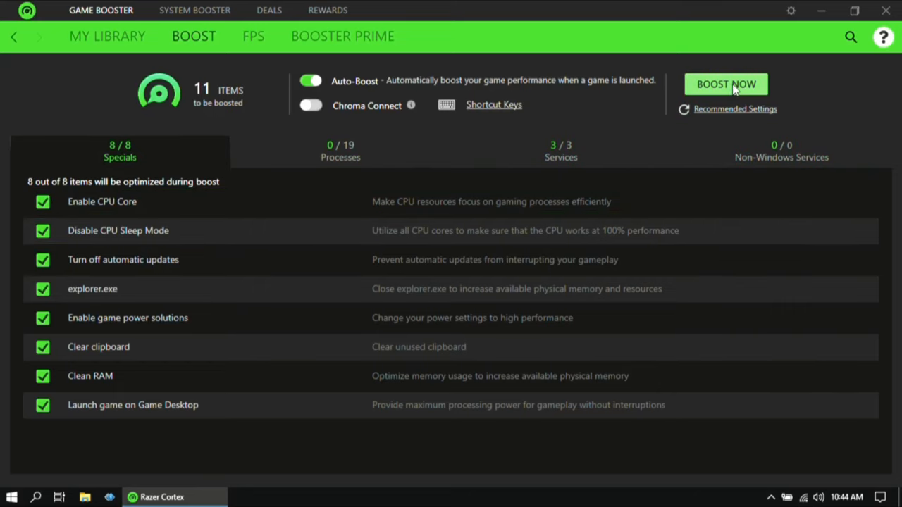
Step: Run Boost Now, freeing 699 MB of RAM, then Restore Now to return to 11 items ready
left_click(726, 85)
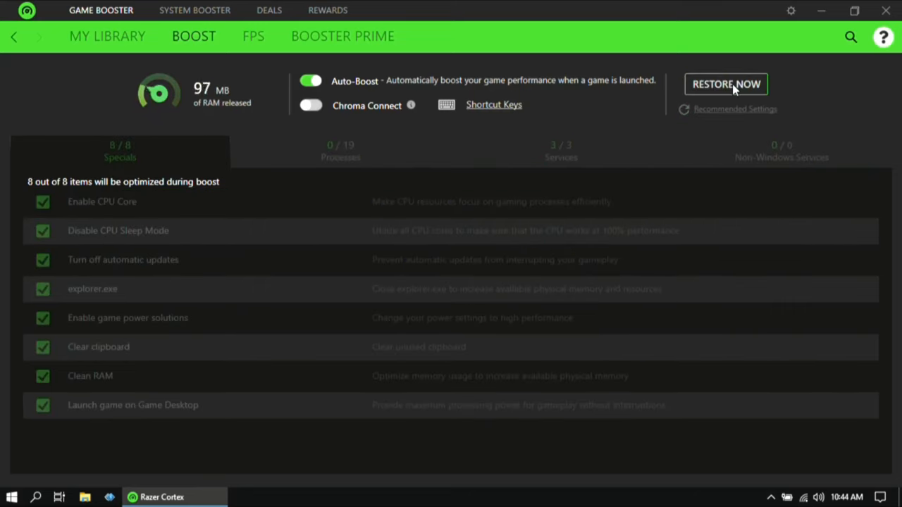
left_click(726, 84)
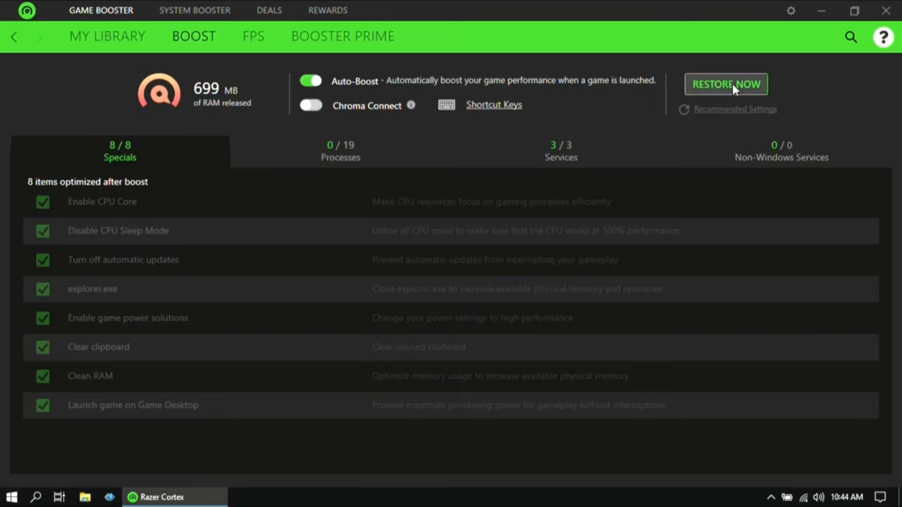
mouse_move(186, 118)
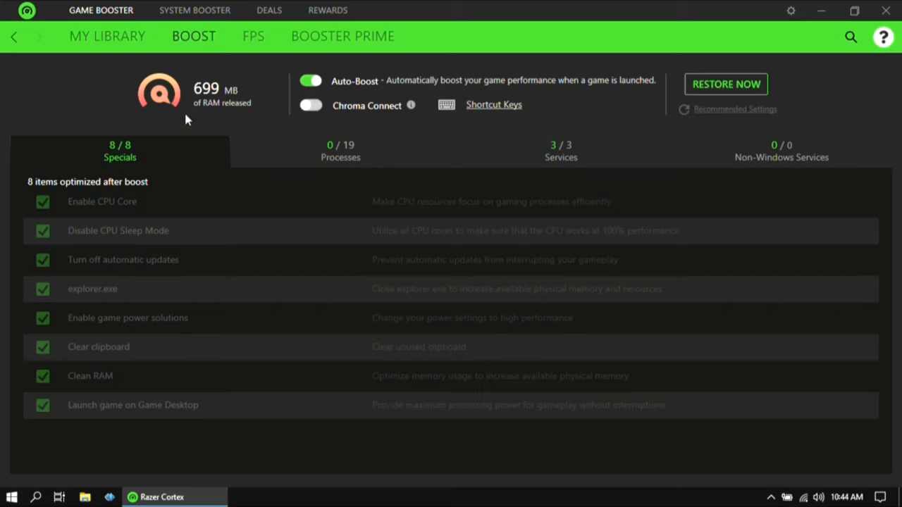
mouse_move(200, 105)
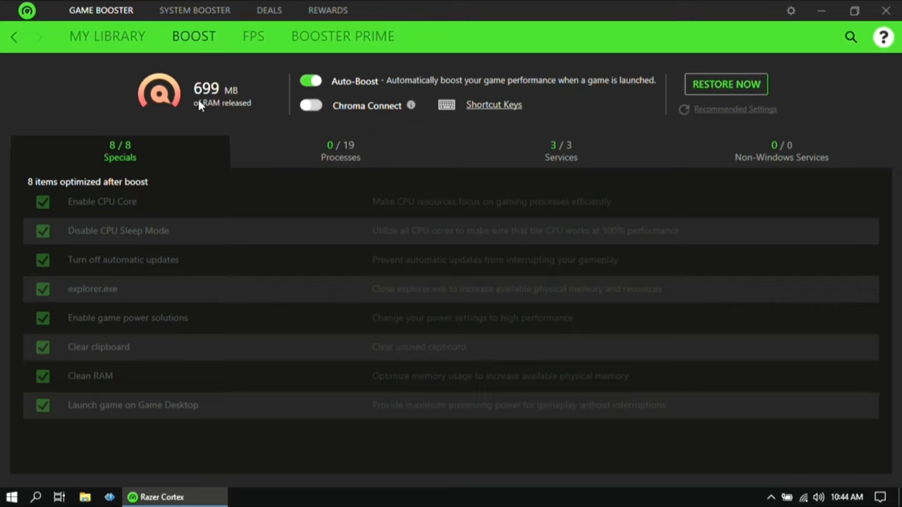
mouse_move(231, 98)
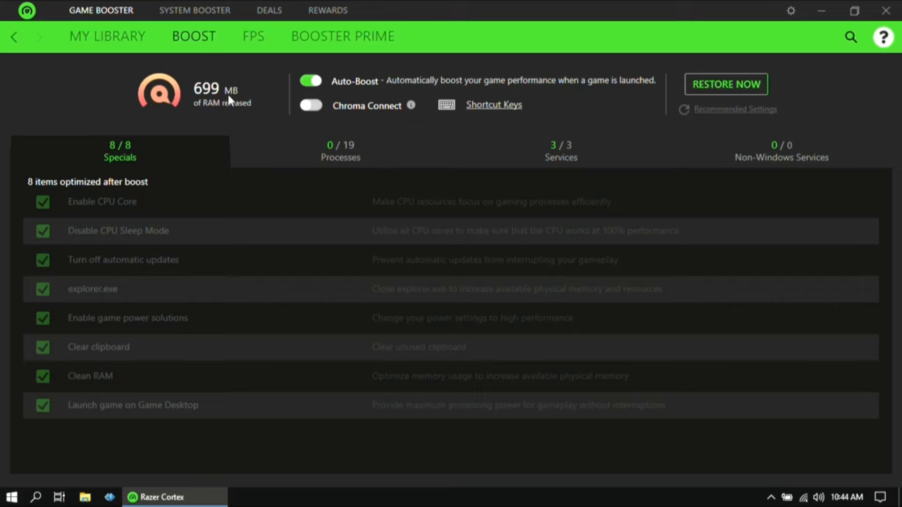
mouse_move(213, 124)
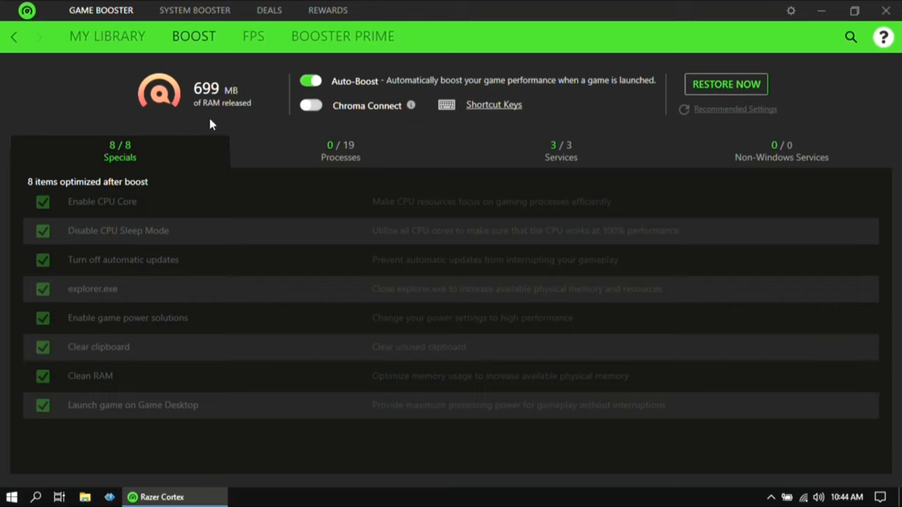
mouse_move(186, 122)
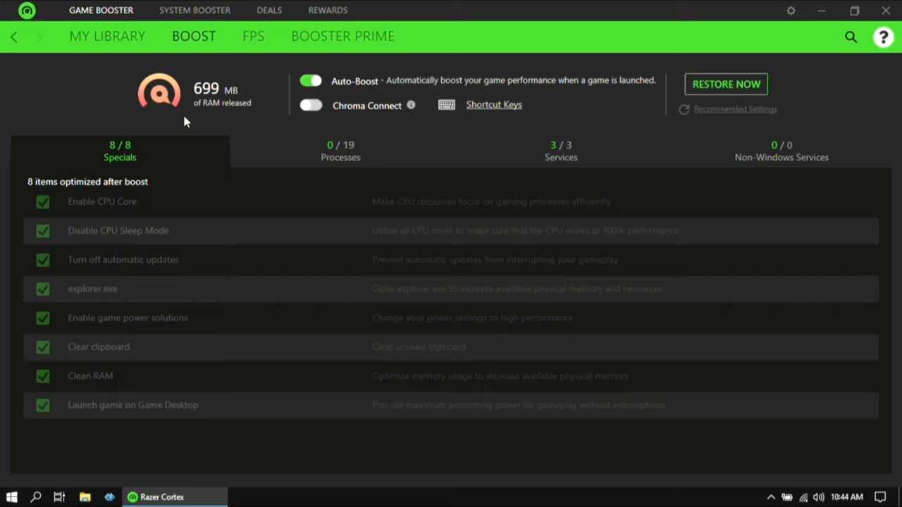
mouse_move(217, 139)
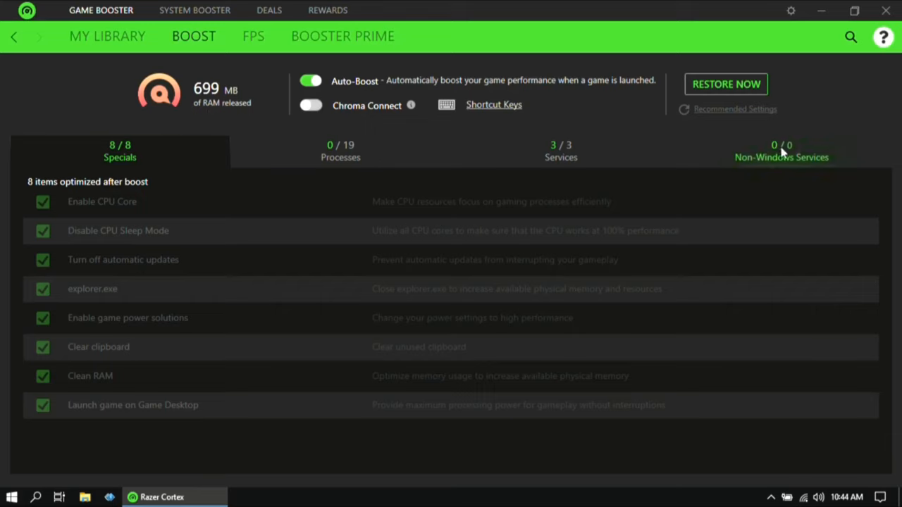
mouse_move(307, 148)
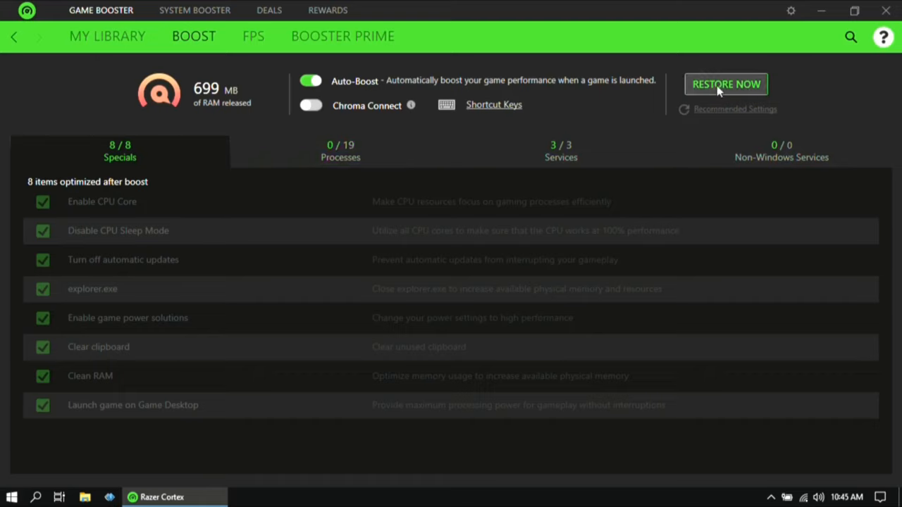
mouse_move(736, 95)
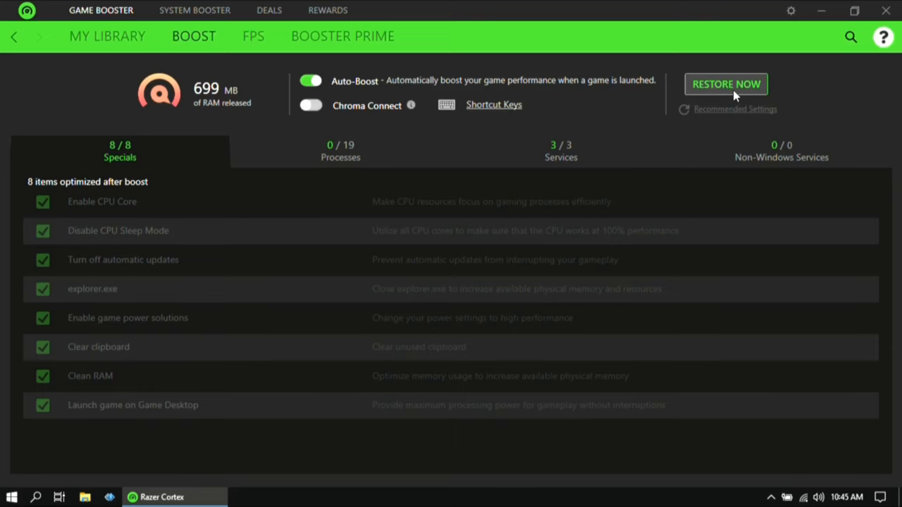
left_click(726, 85)
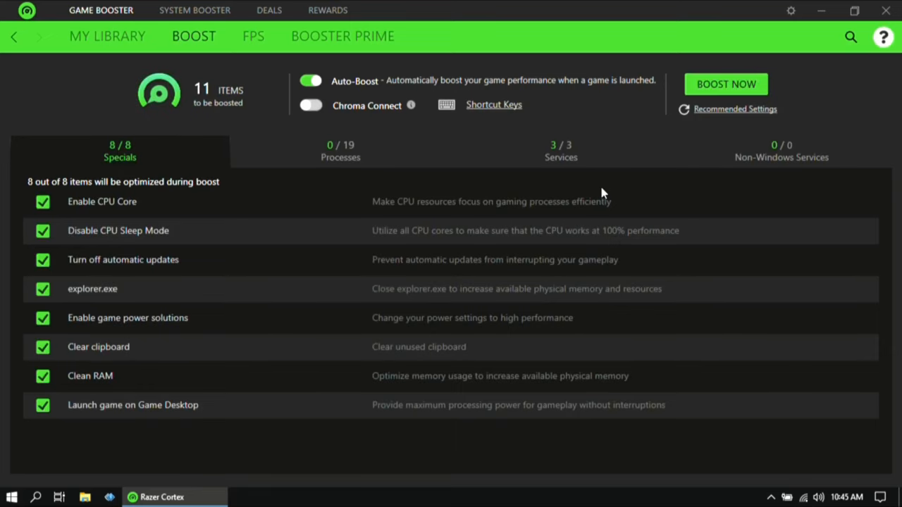
Step: View Valorant's Booster Prime page (game not found), then return to My Library
left_click(342, 37)
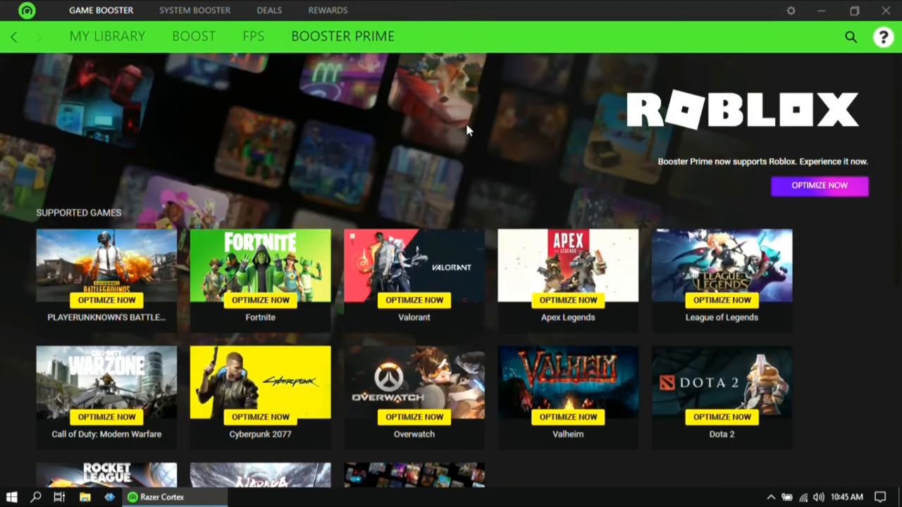
scroll("down", 3)
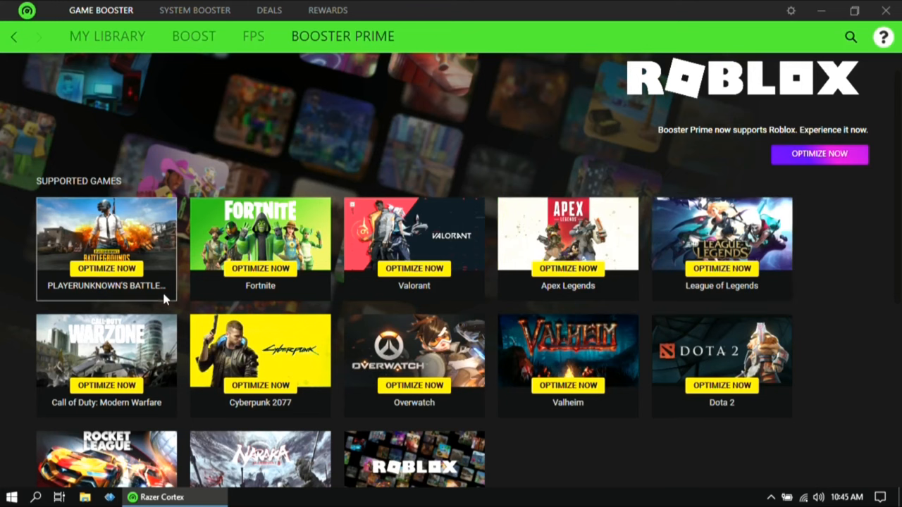
scroll("down", 3)
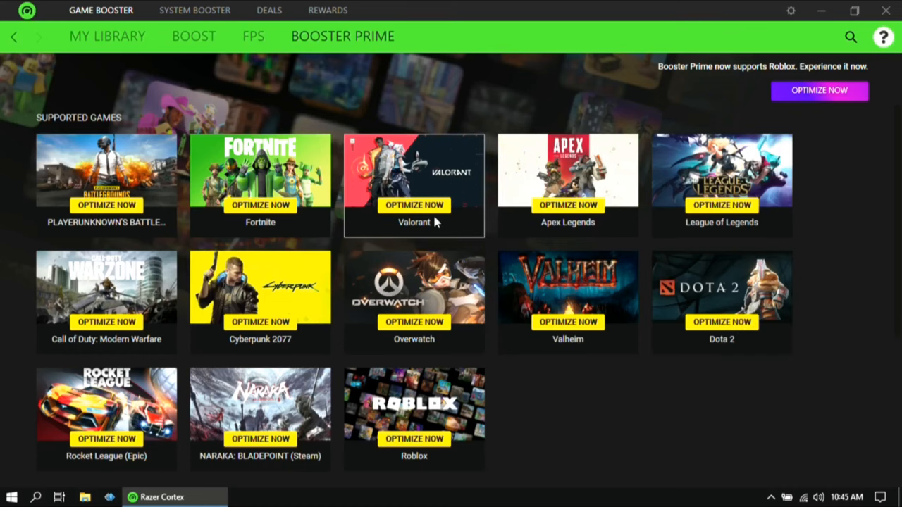
mouse_move(493, 226)
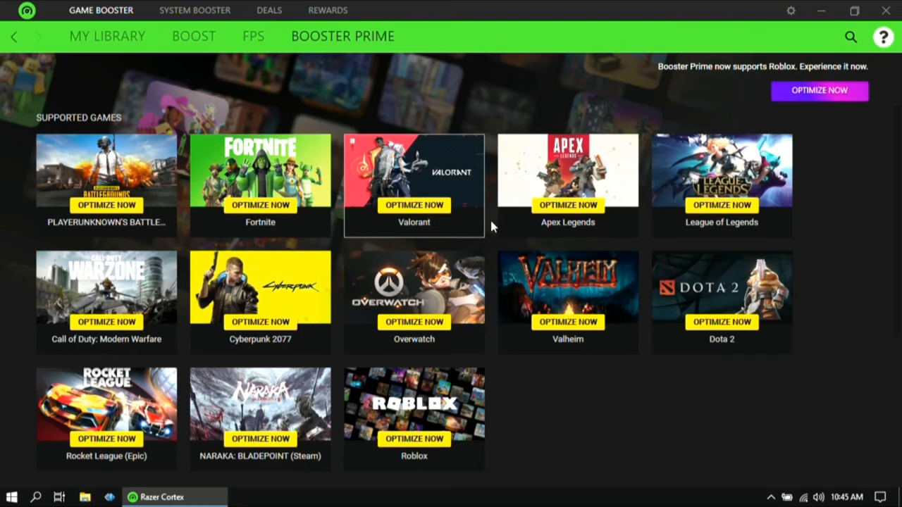
left_click(414, 206)
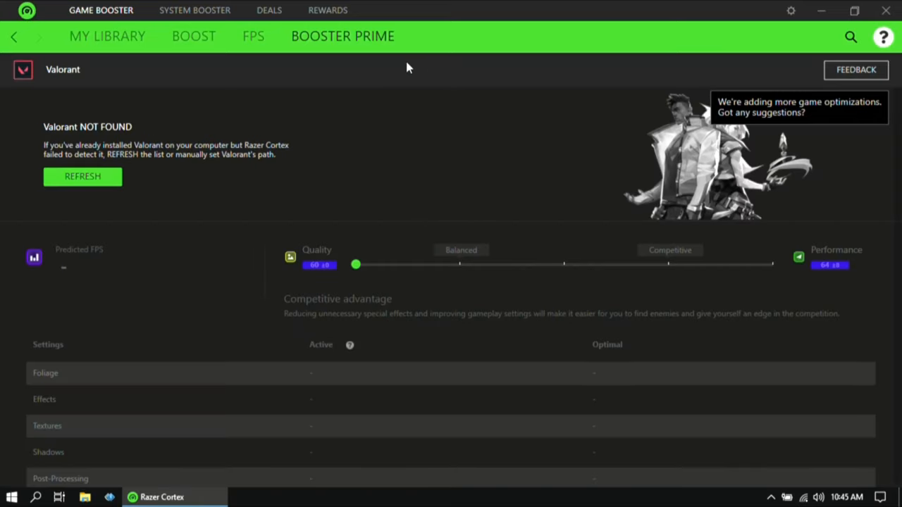
mouse_move(262, 84)
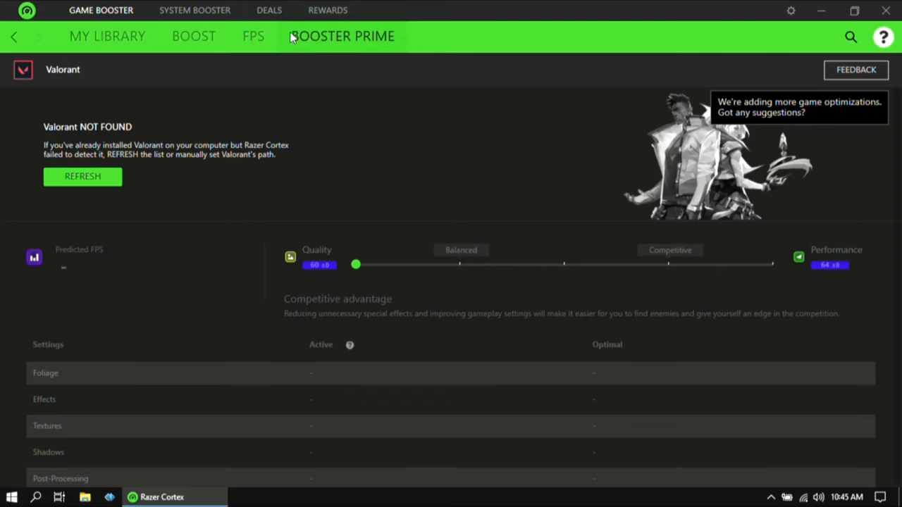
left_click(107, 36)
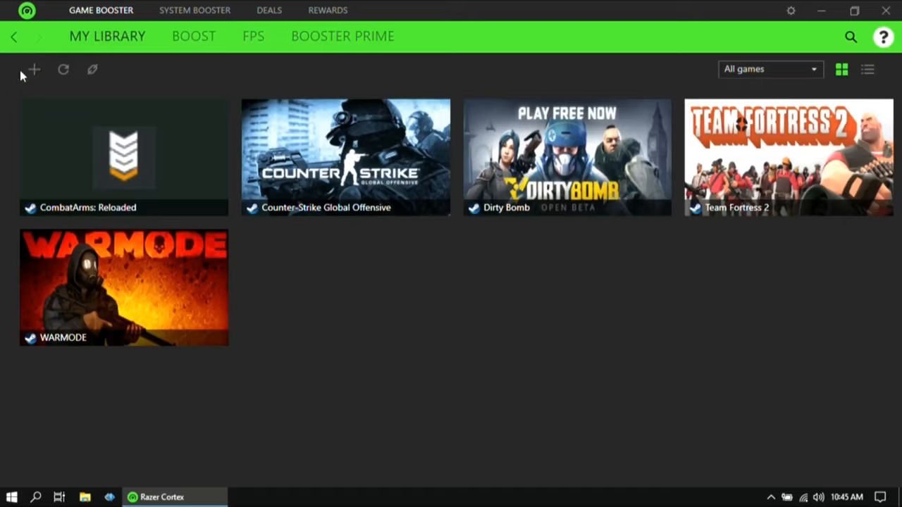
left_click(34, 69)
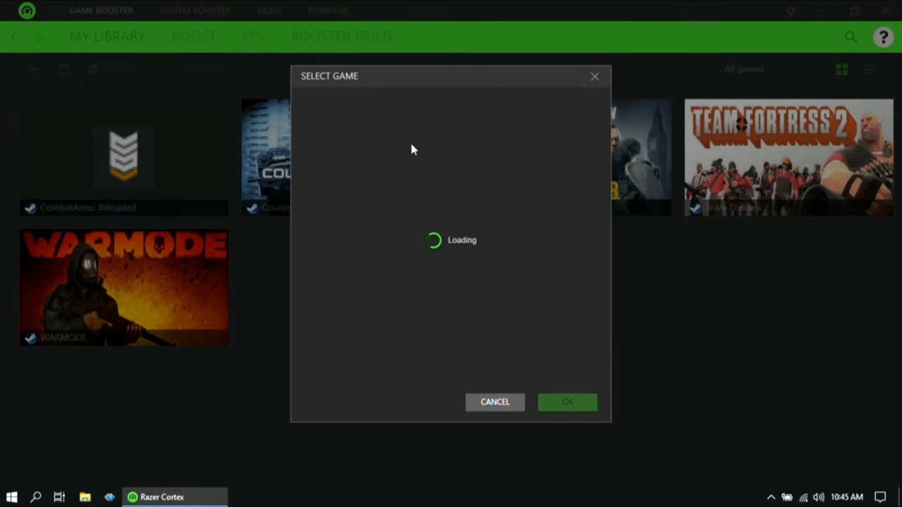
mouse_move(533, 296)
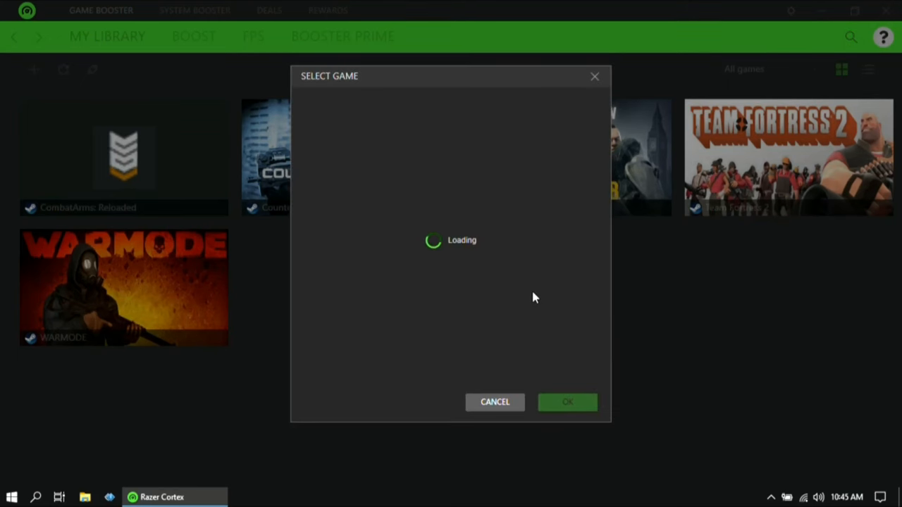
left_click(494, 401)
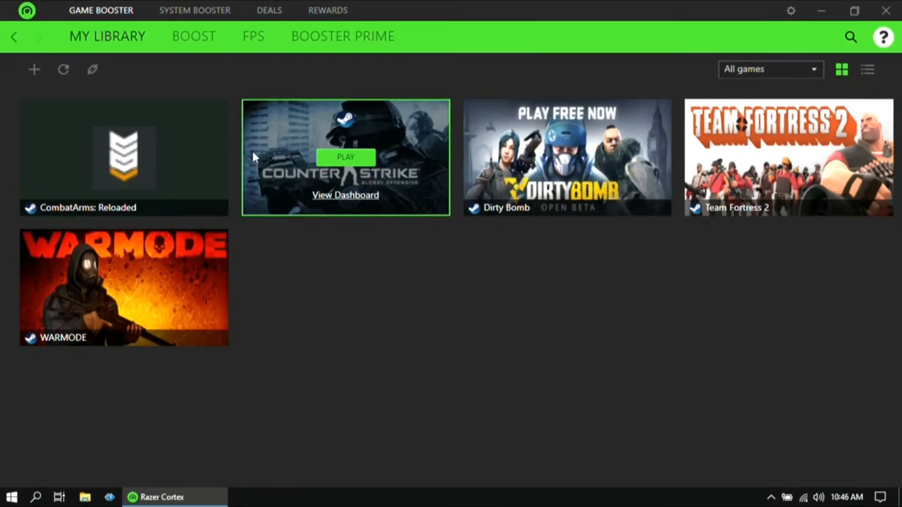
mouse_move(195, 10)
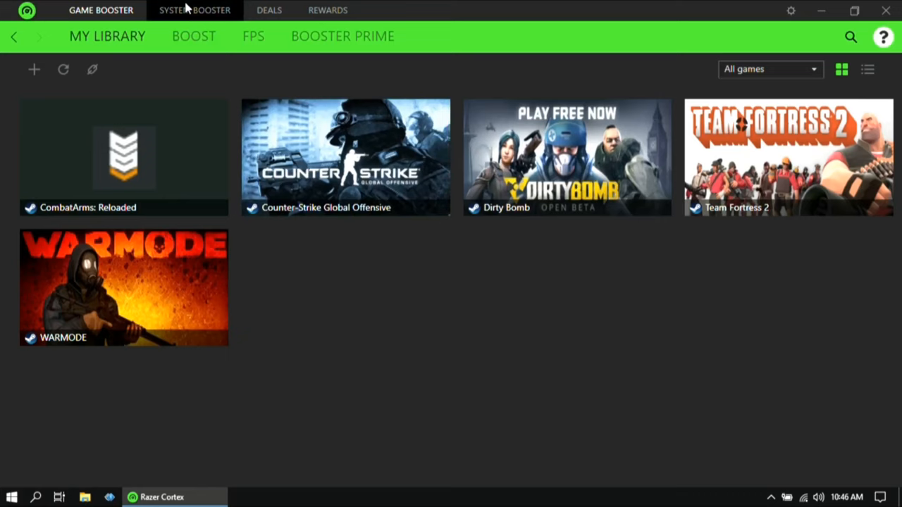
Step: Run a System Booster scan and optimize, freeing 419.3 MB of disk space and 32 items
left_click(194, 10)
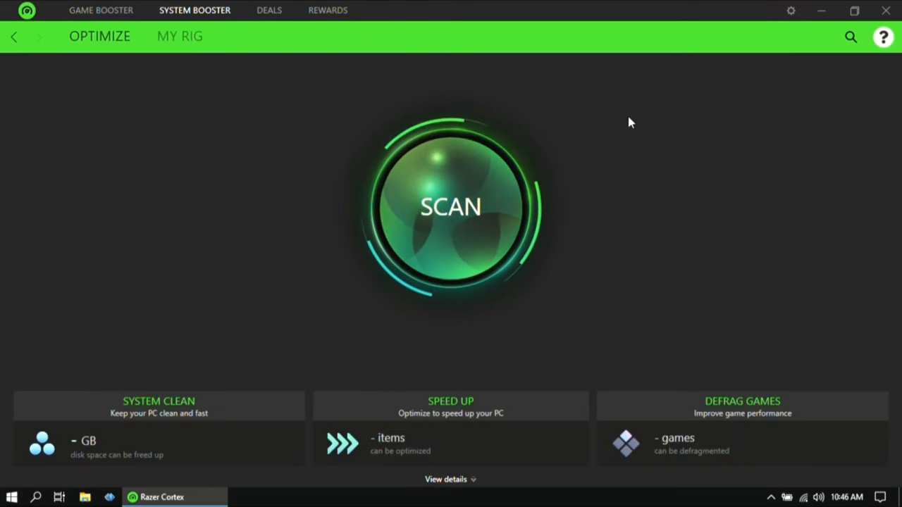
left_click(450, 206)
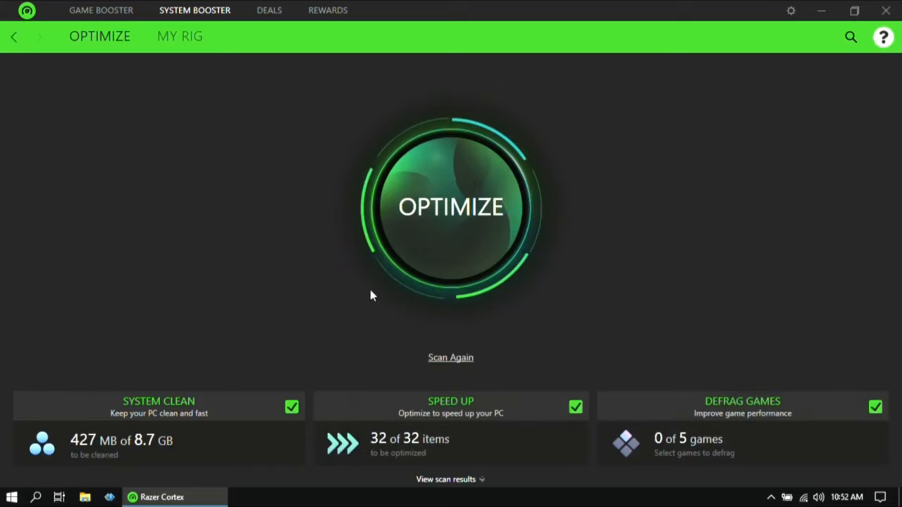
left_click(451, 206)
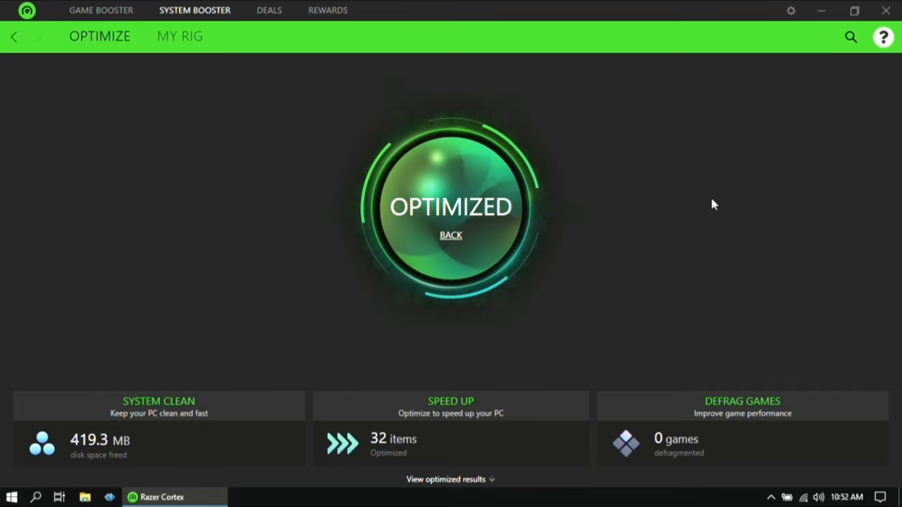
mouse_move(266, 216)
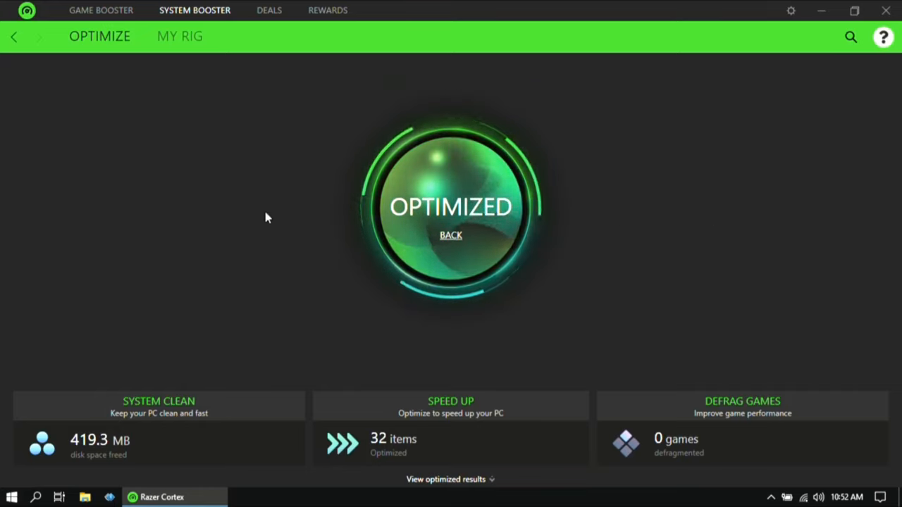
mouse_move(501, 115)
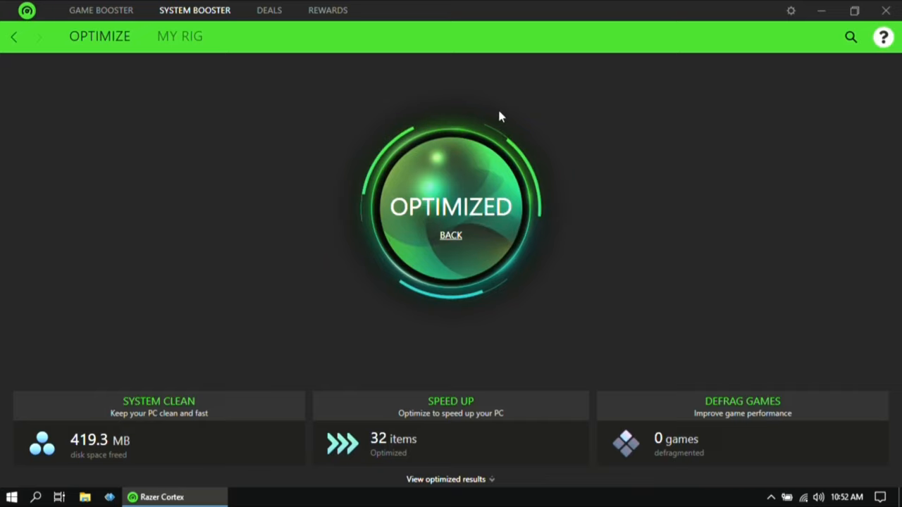
mouse_move(719, 242)
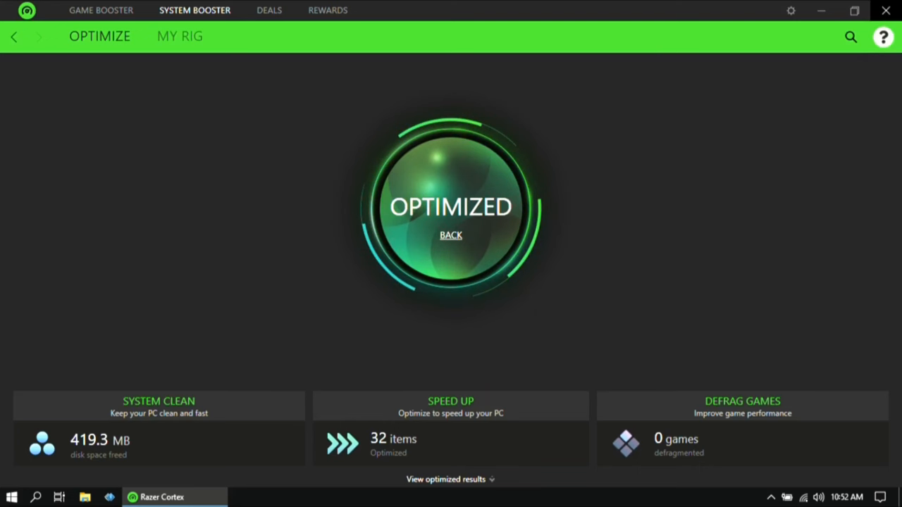
Step: Minimize Razer Cortex to the system tray and refresh the desktop via its right-click menu
left_click(820, 10)
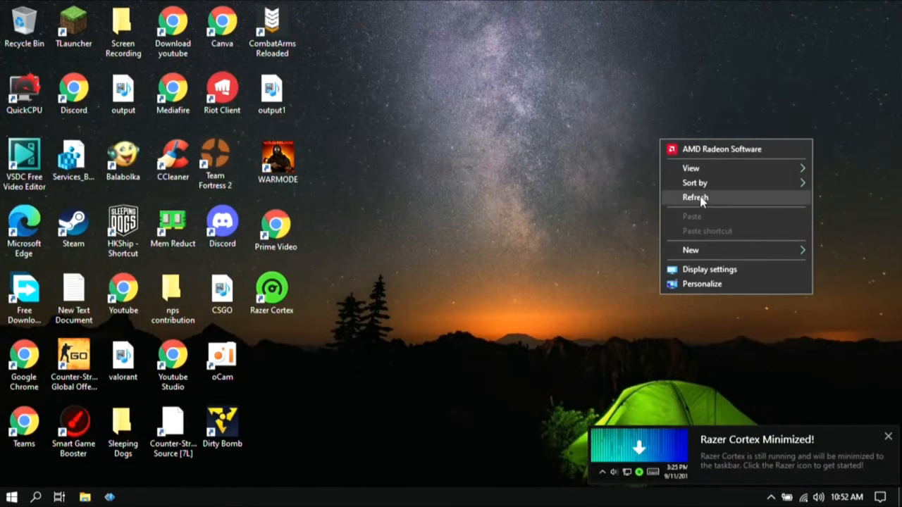
left_click(695, 197)
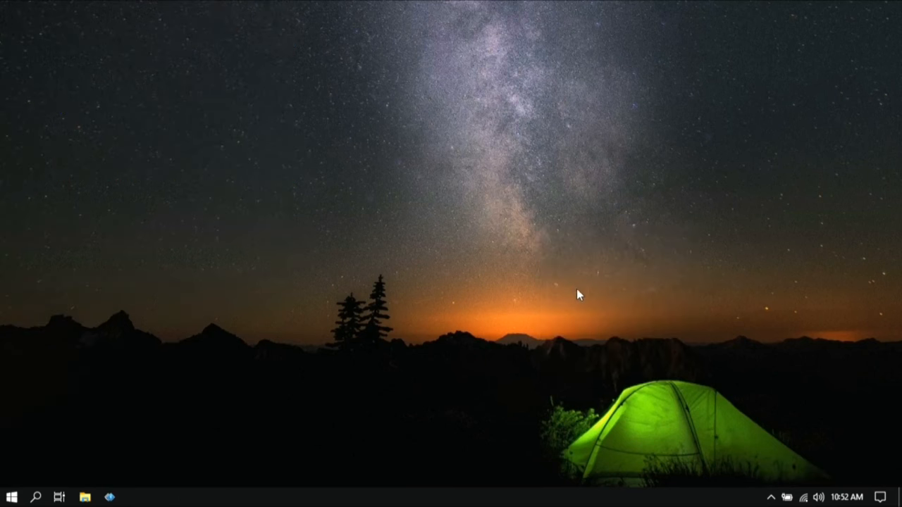
right_click(578, 294)
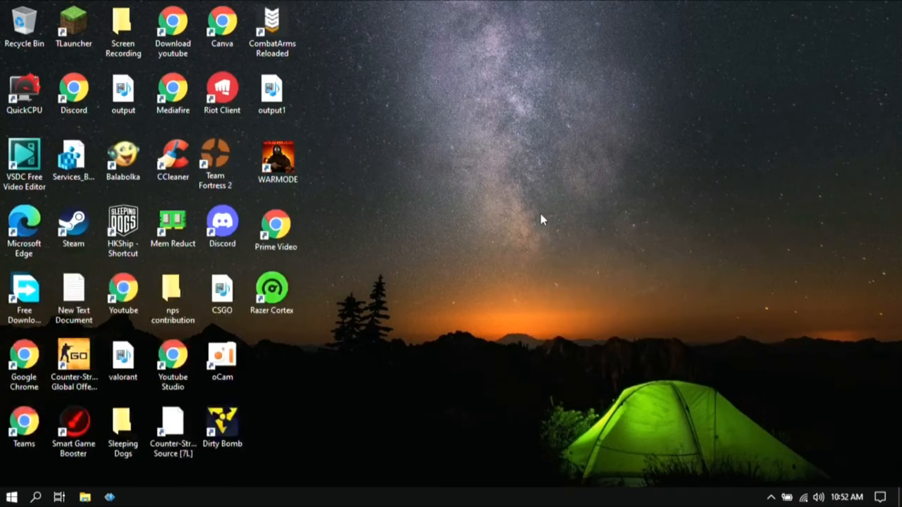
mouse_move(544, 299)
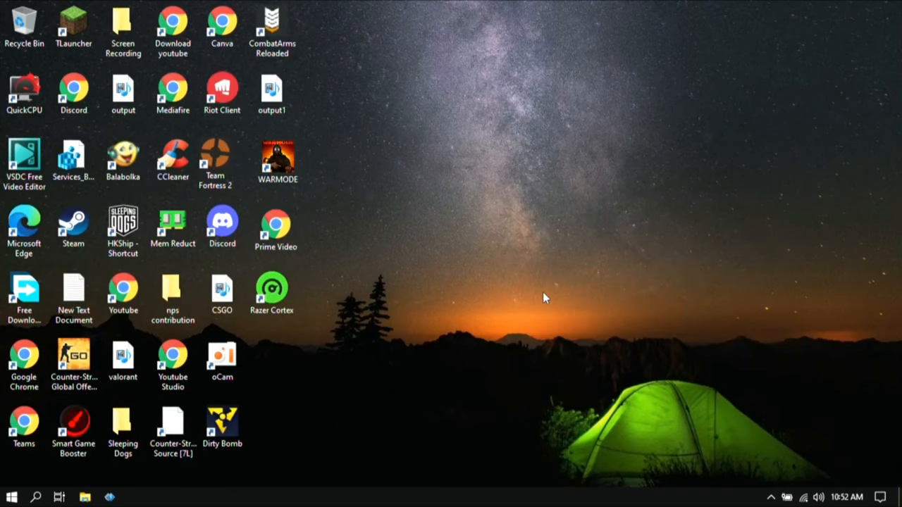